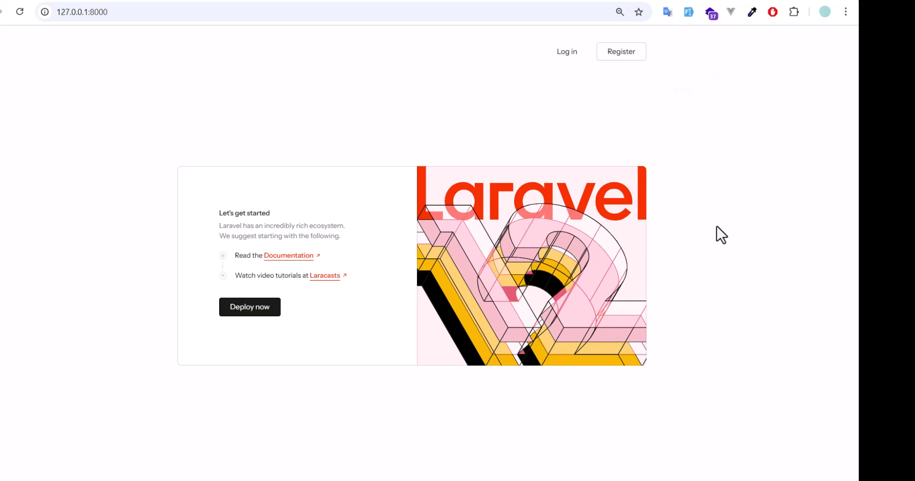
mouse_move(118, 186)
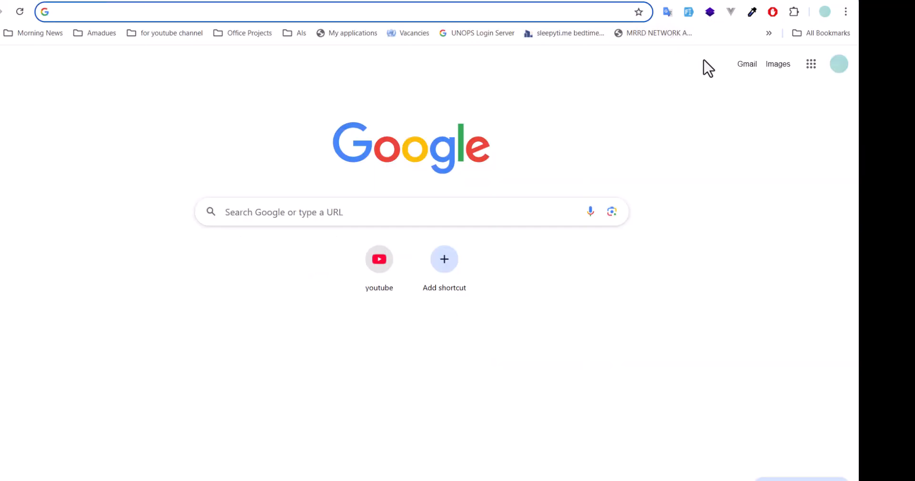
From the avatar menu, reach Google Account settings, search 'app pass' and enter the account password to verify
left_click(839, 63)
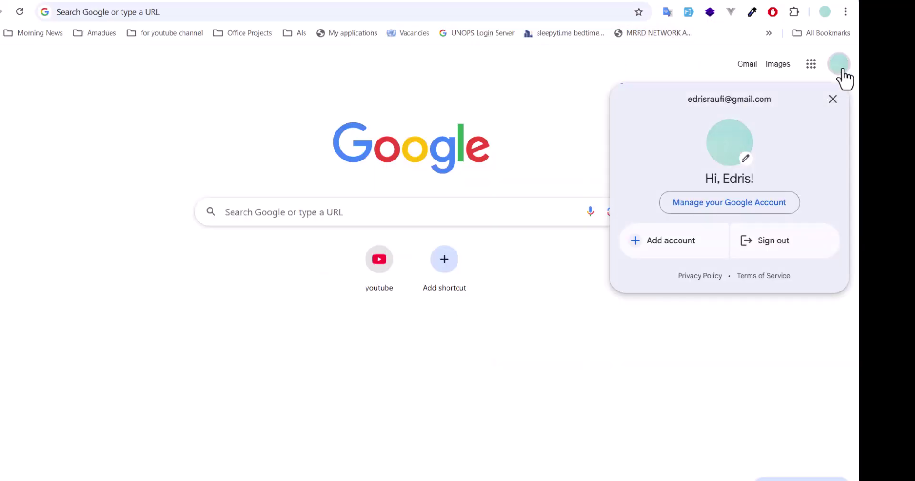
mouse_move(729, 202)
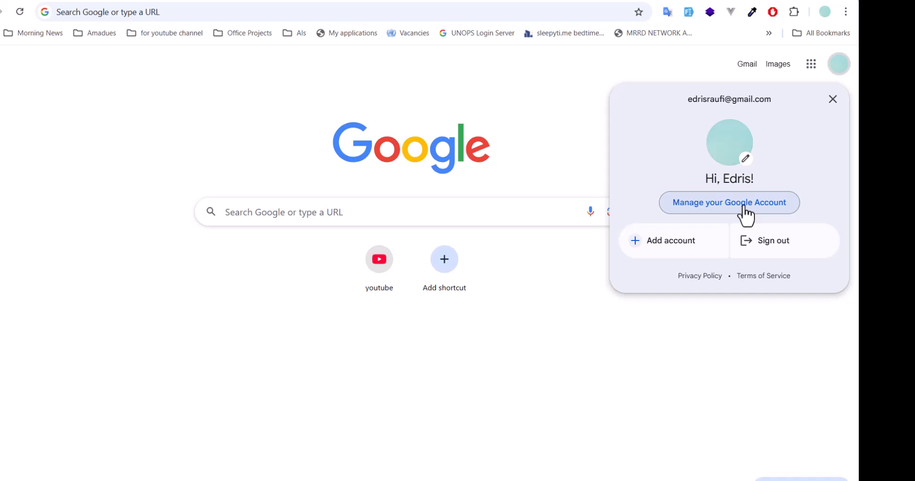
left_click(728, 202)
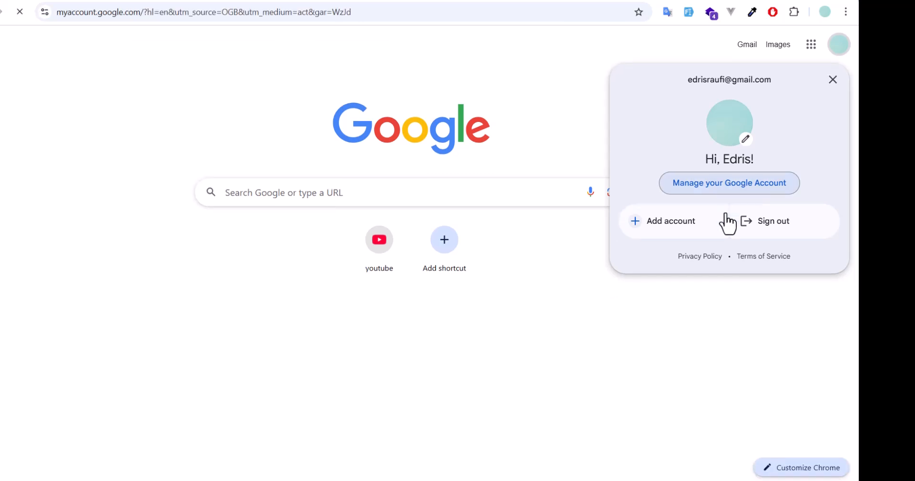
left_click(729, 183)
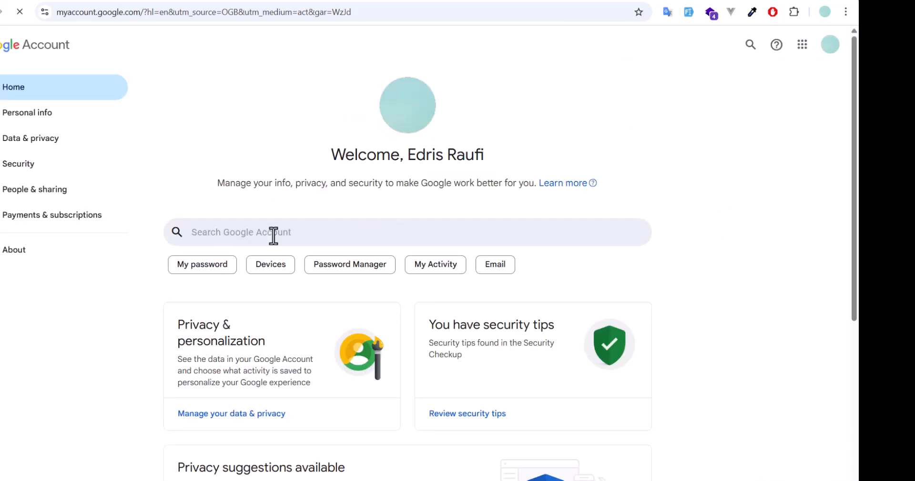
scroll("down", 3)
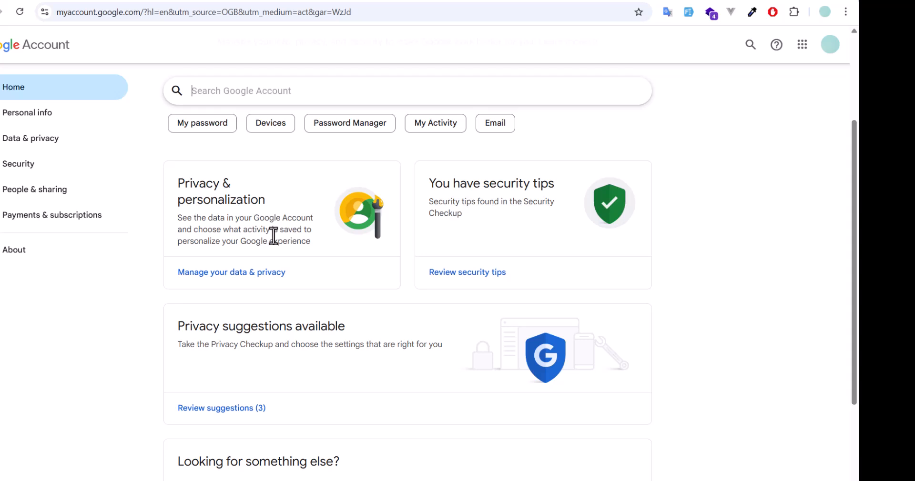
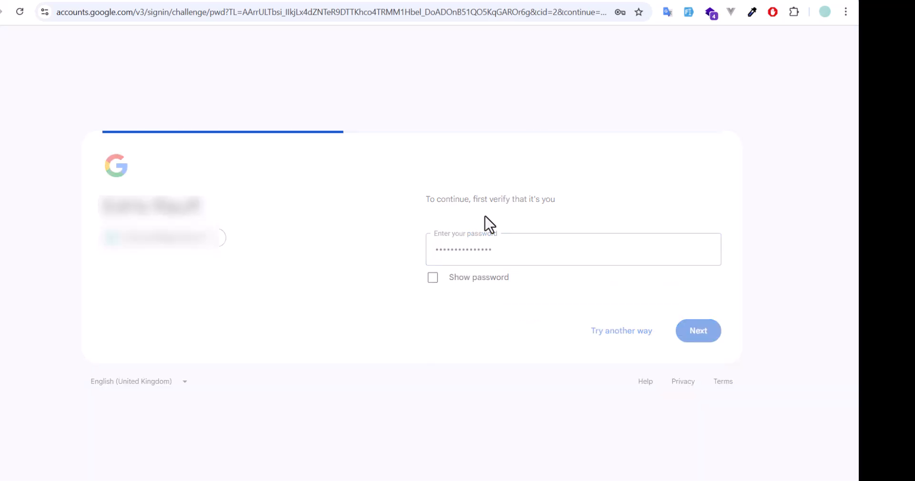
Create an app password named 'School Management' and dismiss the generated-password notice
left_click(698, 330)
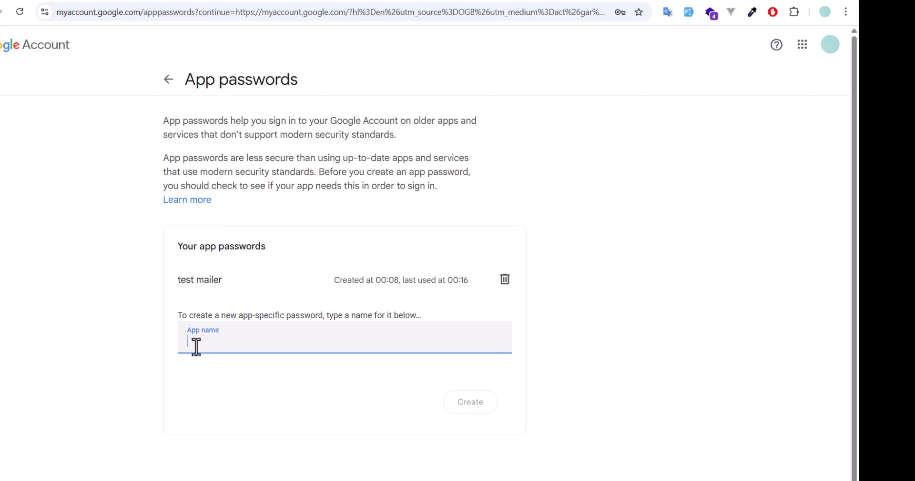
mouse_move(608, 322)
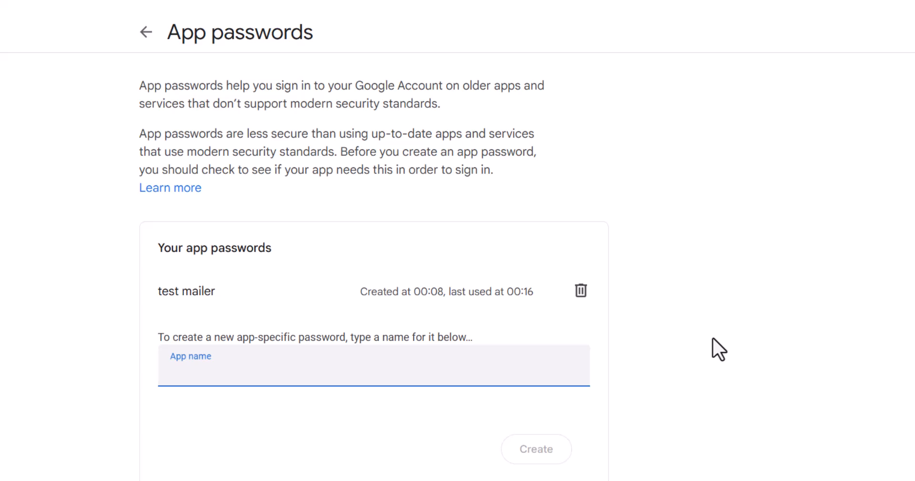
type("School")
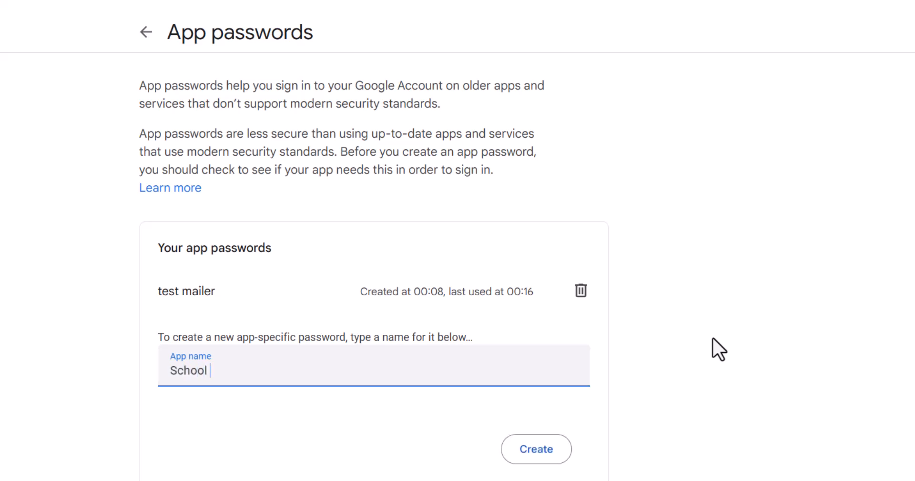
type("Management")
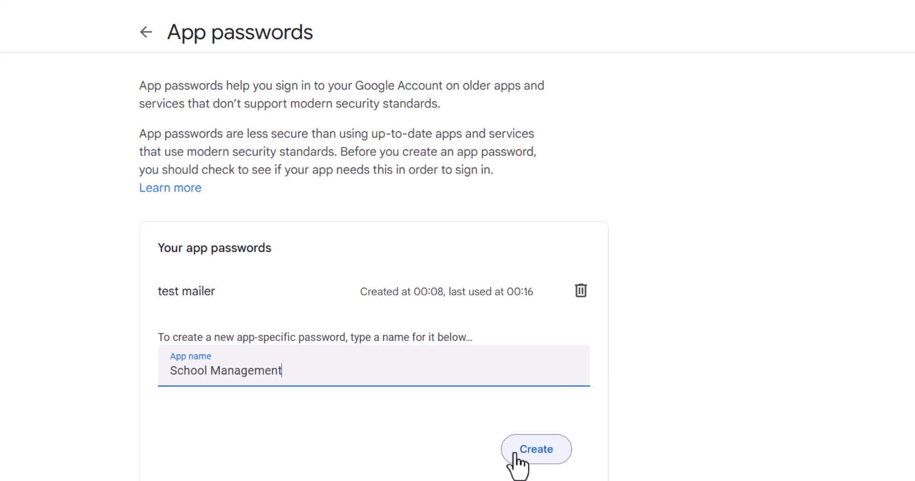
left_click(533, 450)
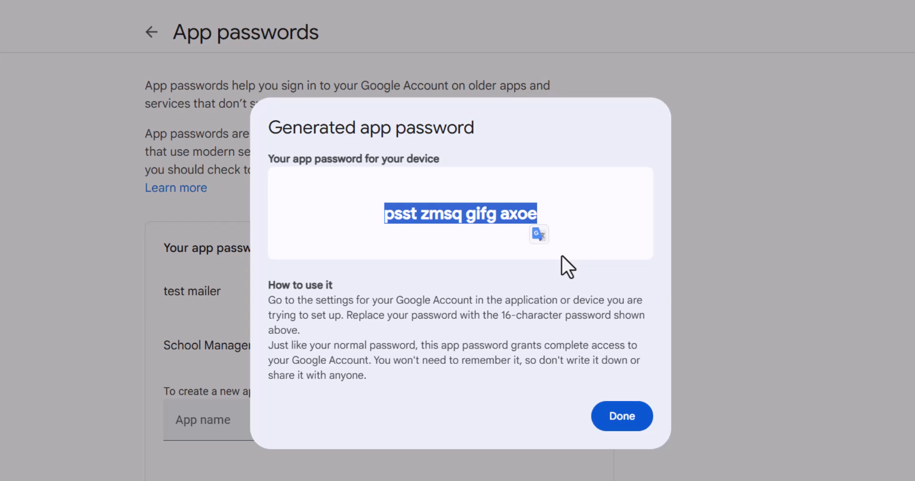
left_click(388, 224)
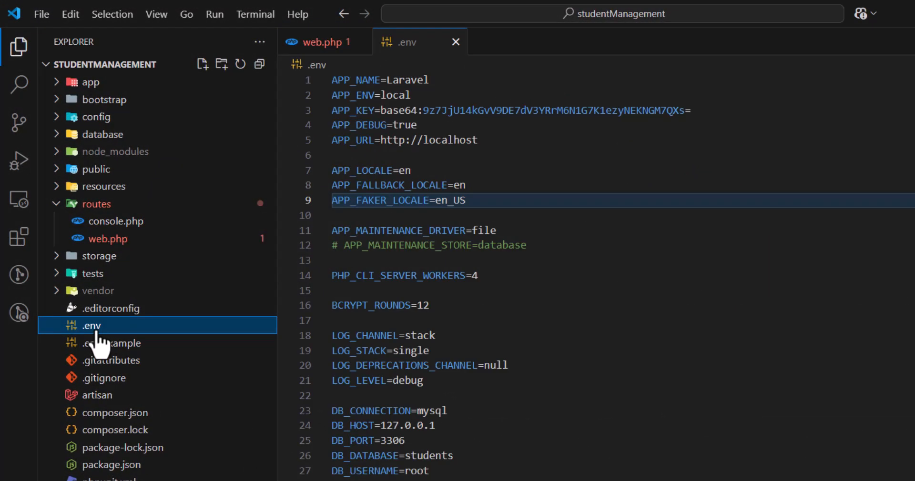
Set MAIL_MAILER to smtp and MAIL_HOST to smtp.gmail.com in .env
scroll("down", 3)
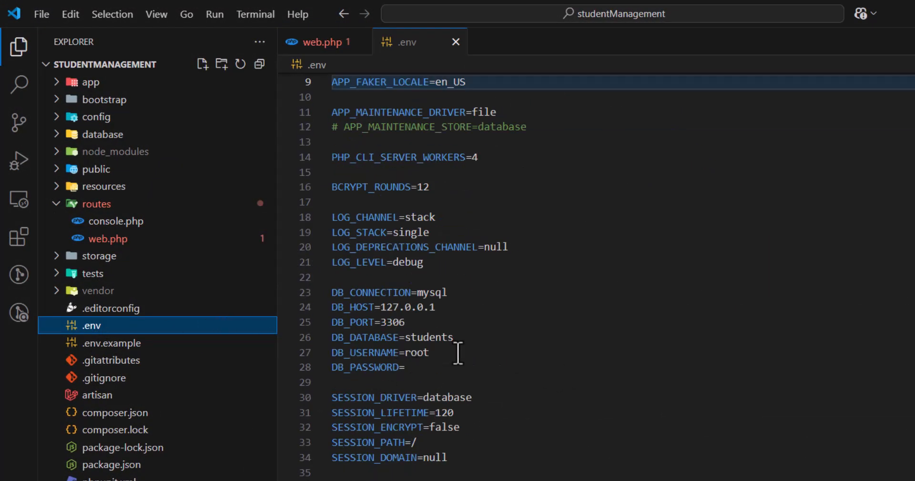
scroll("down", 3)
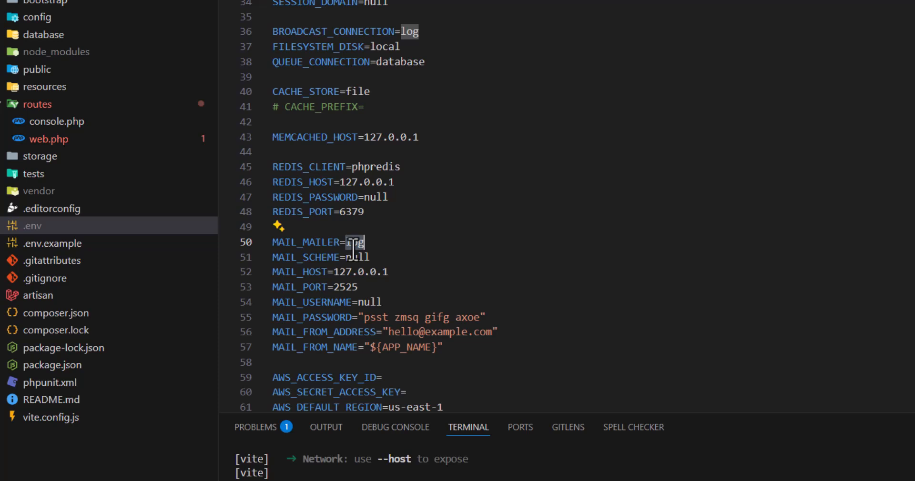
type("smtp")
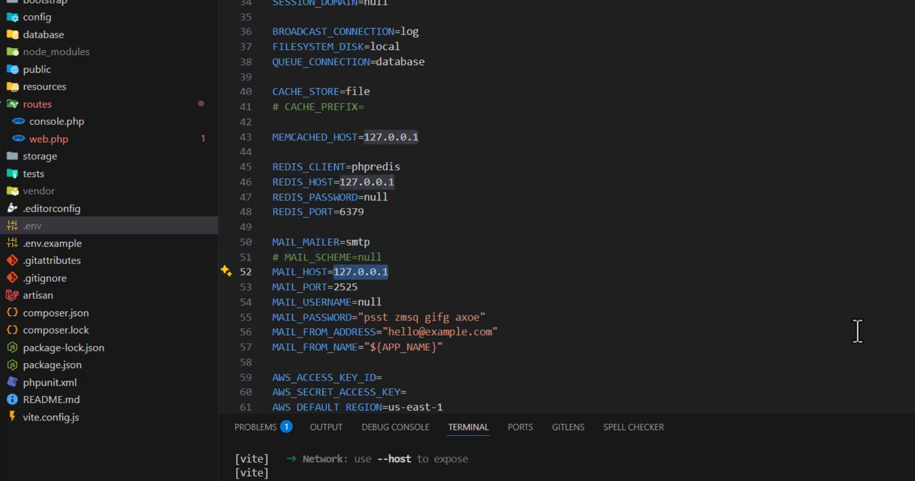
type("smtp.gmail")
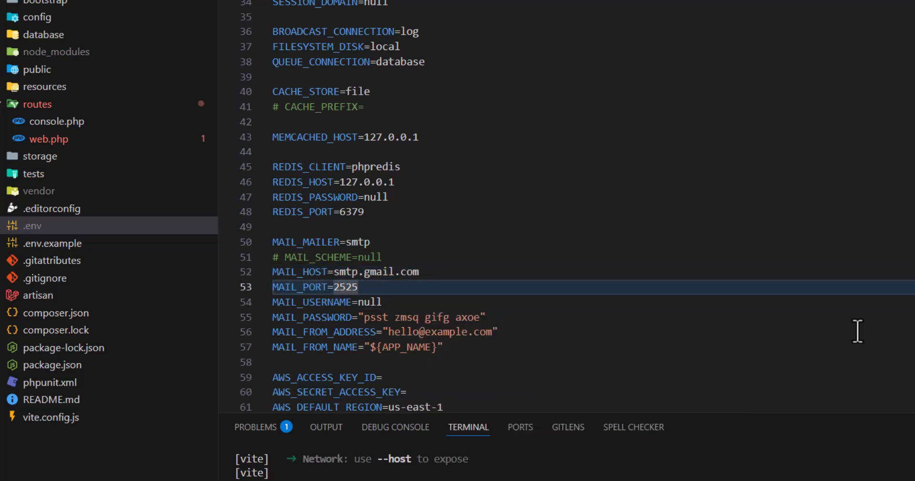
Set MAIL_PORT to 587 and comment out the MAIL_FROM_ADDRESS line
key("Delete")
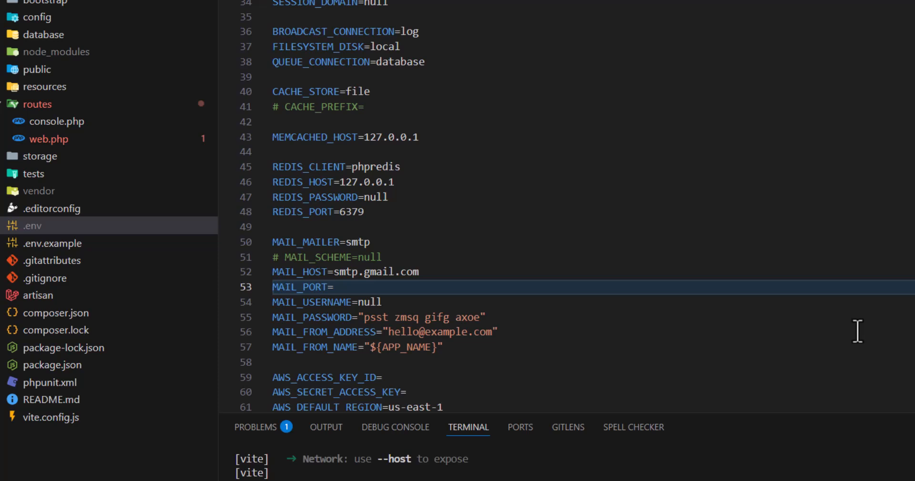
type("587")
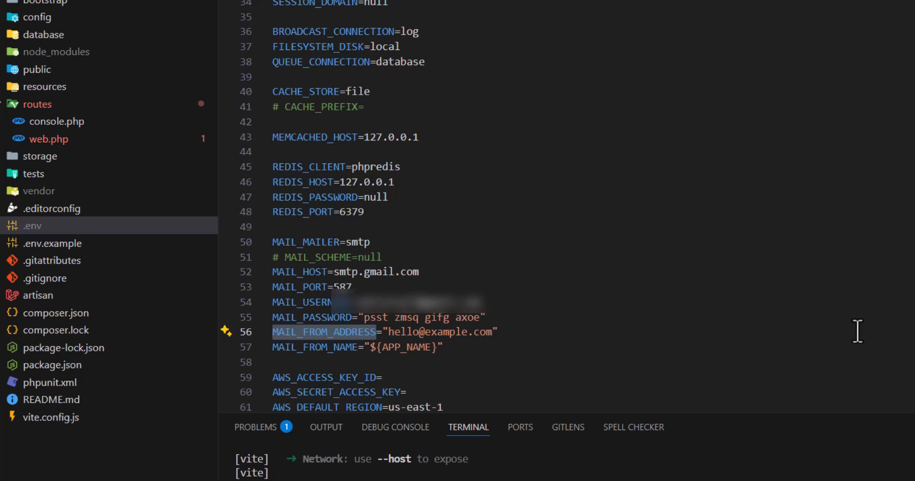
key("Ctrl+/")
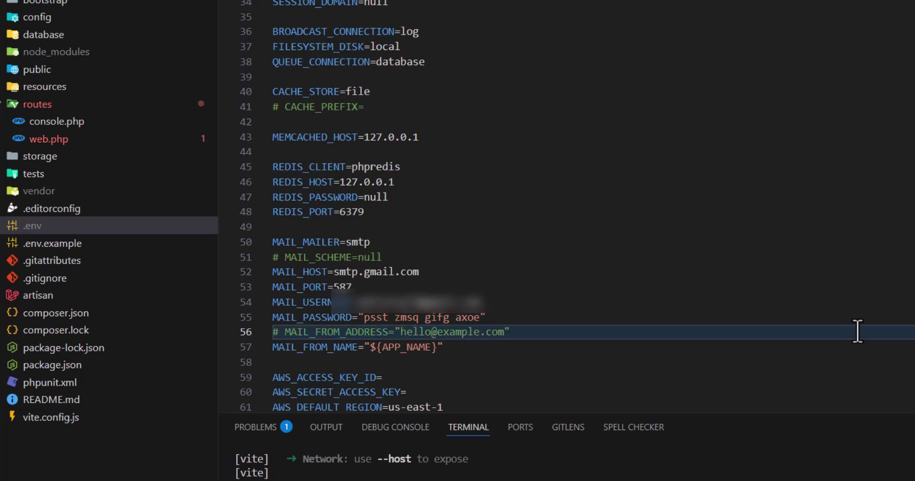
mouse_move(377, 242)
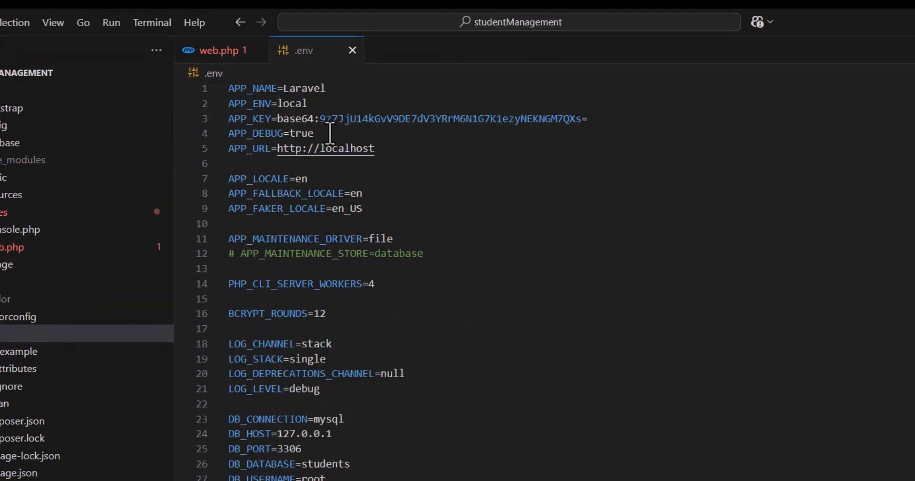
Replace MAIL_FROM_NAME with "School Mangement" and save .env
scroll("down", 3)
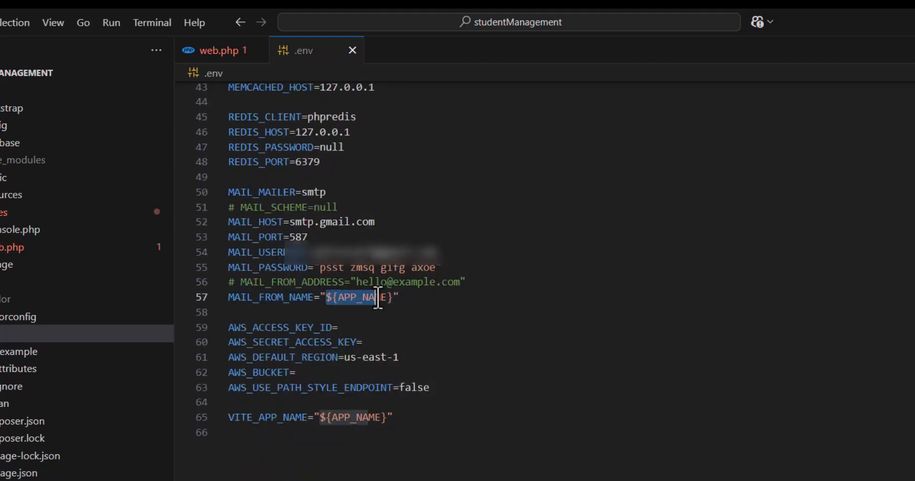
key("Delete")
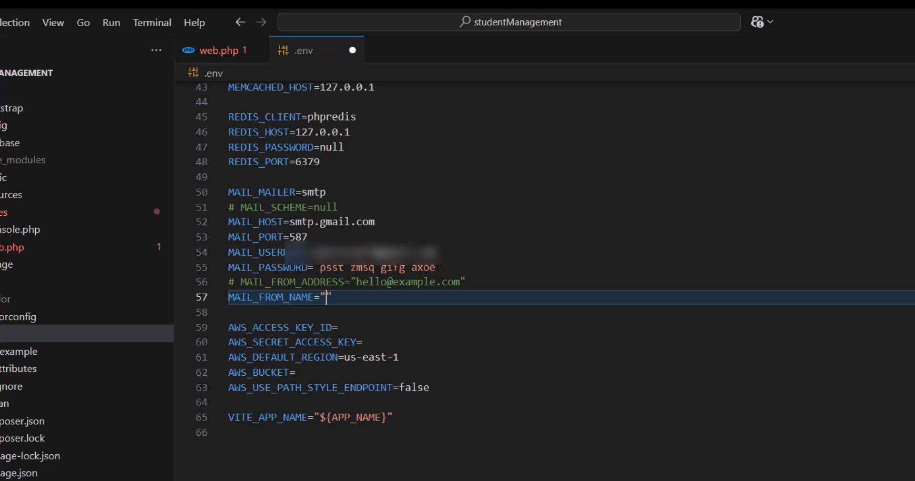
type("School Man")
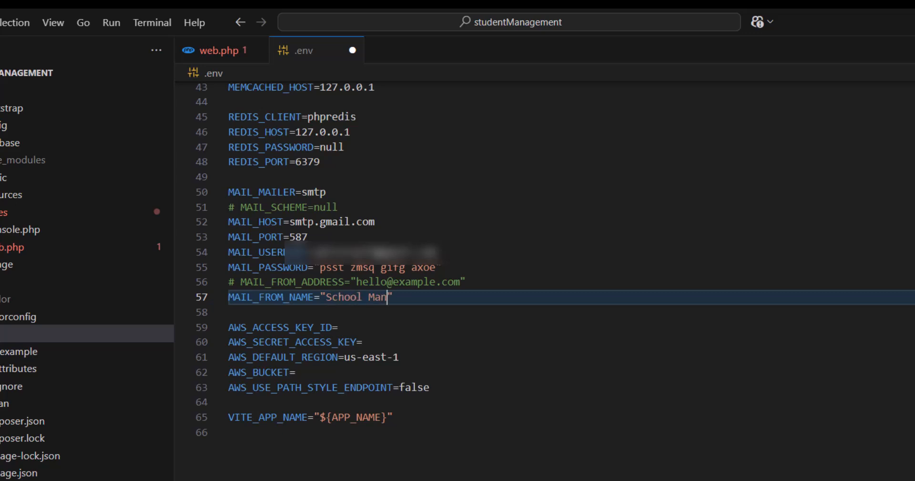
type("gemen")
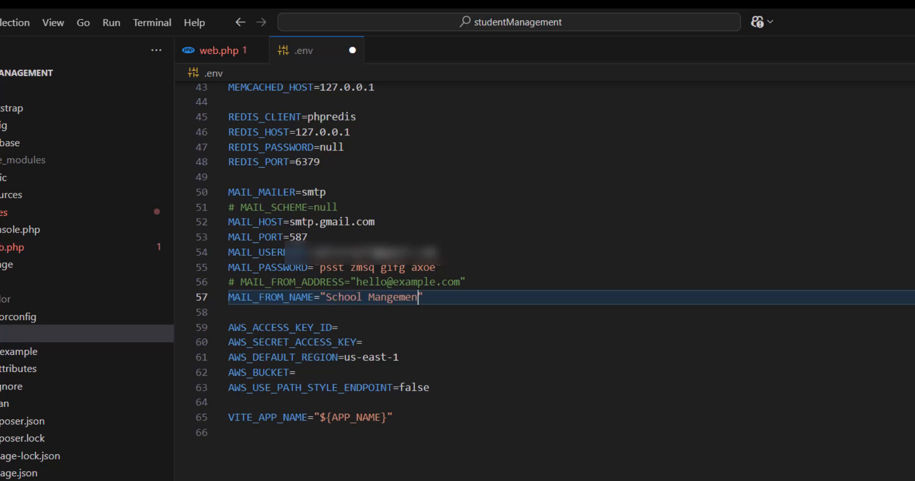
type("t")
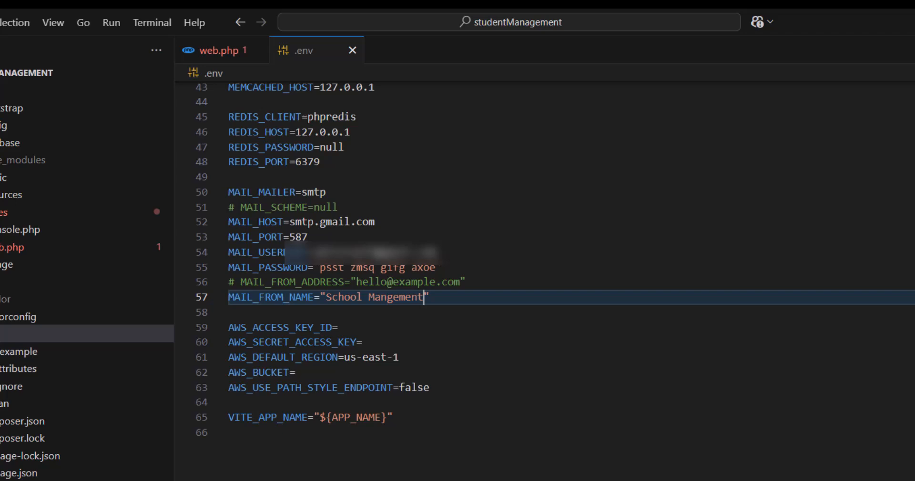
left_click_drag(429, 297, 229, 192)
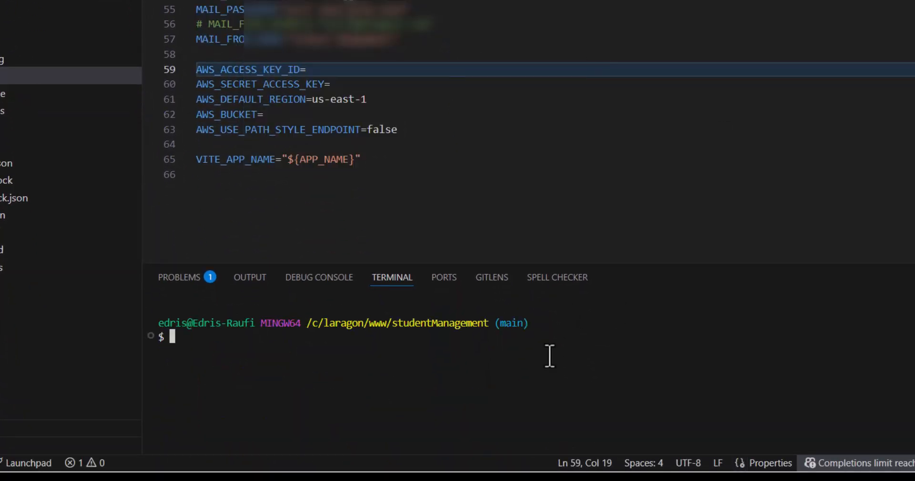
Run php artisan make:mail WelcomeMail in the terminal to generate the mailable
type("p")
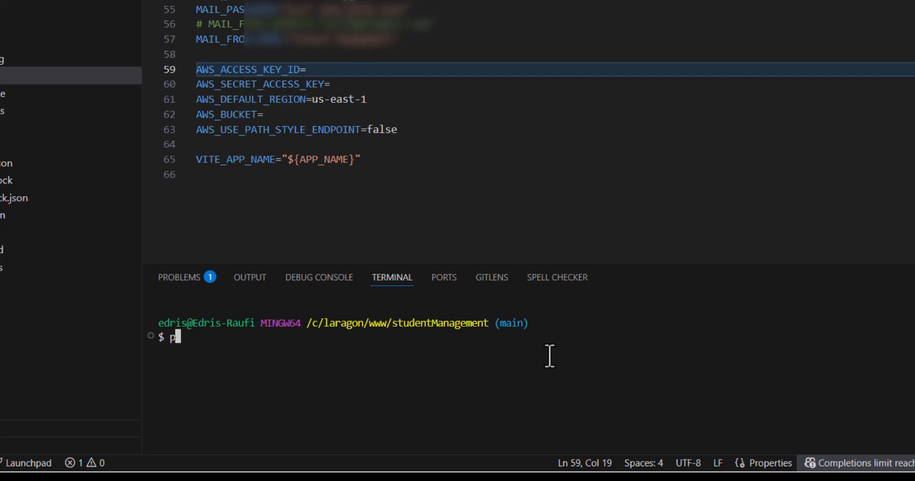
type("hp artisan make")
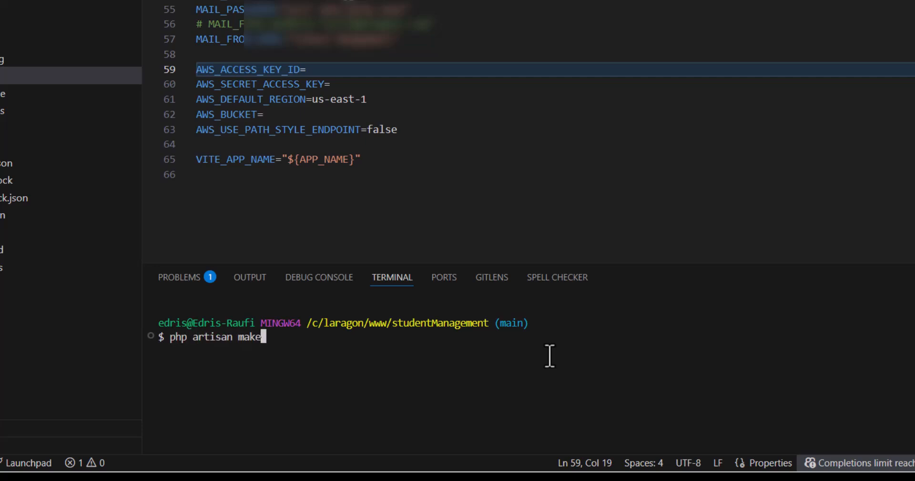
type(":mail")
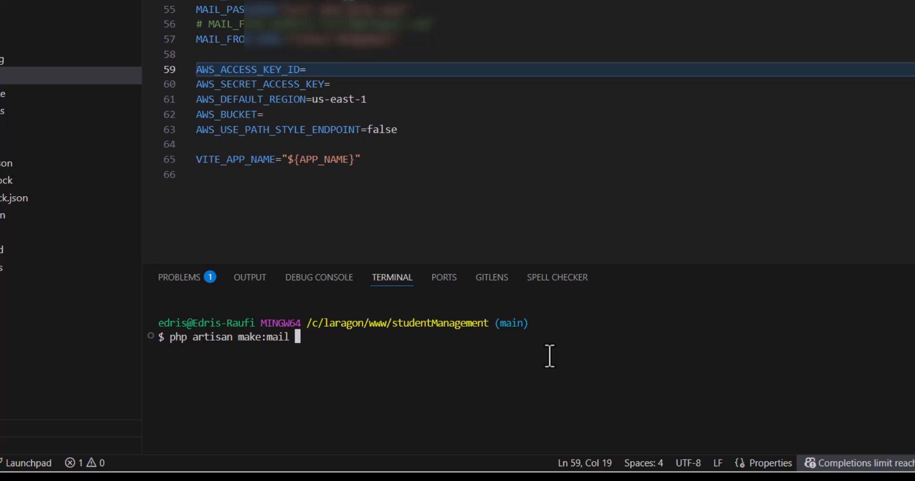
type("Welcome")
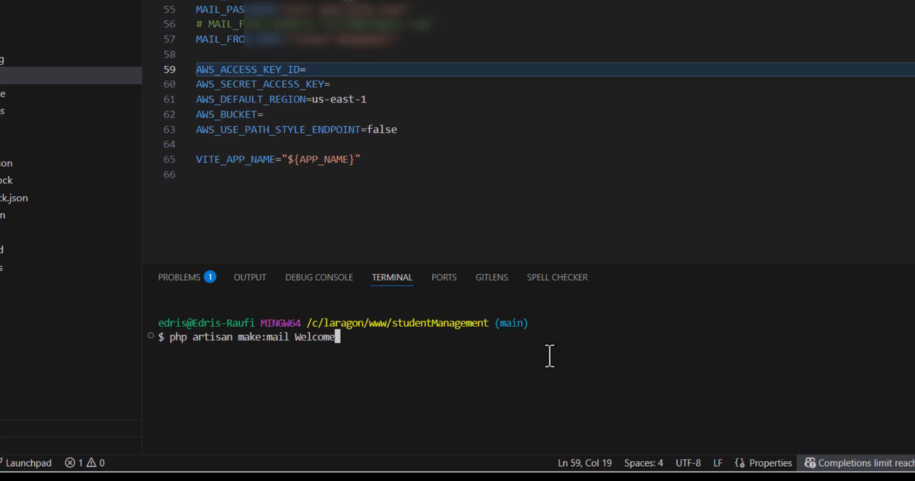
type("Mail")
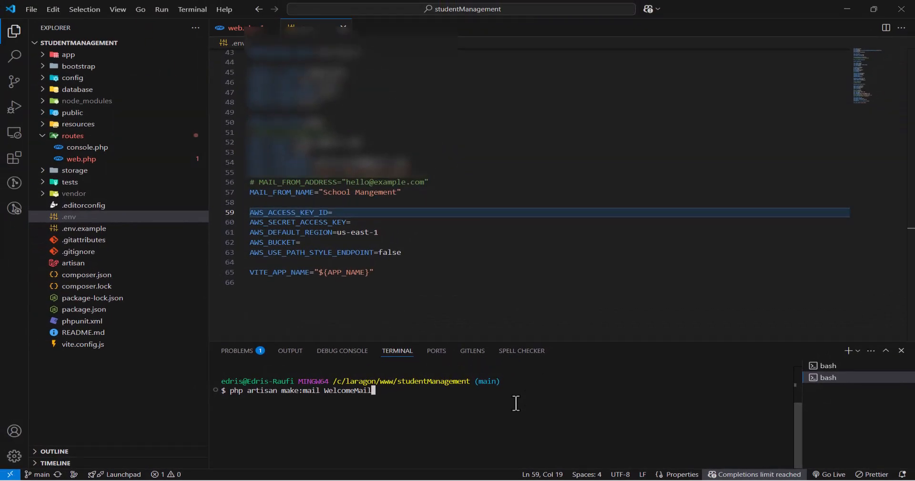
key("Enter")
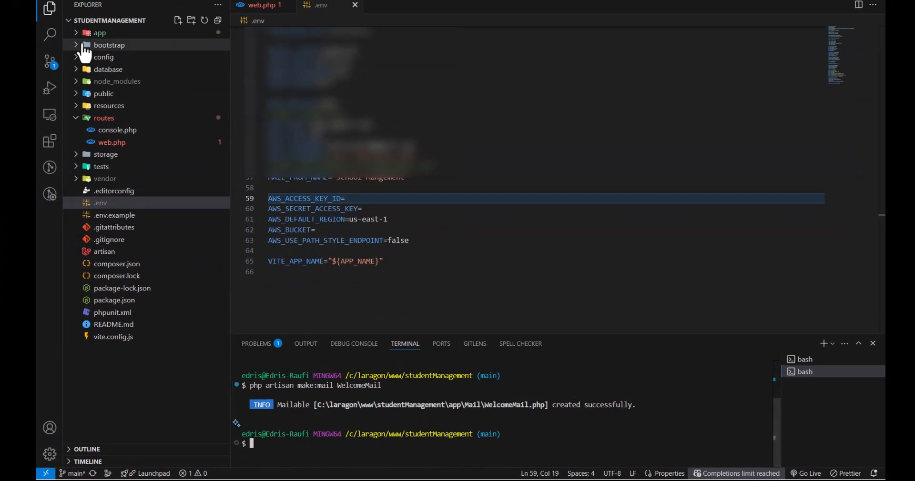
Open app/Mail/WelcomeMail.php and select its content method definition
left_click(99, 32)
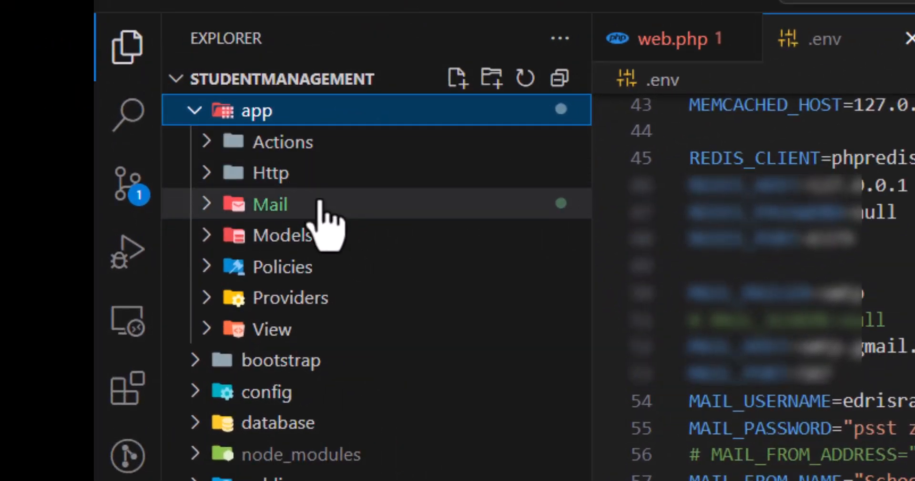
left_click(270, 204)
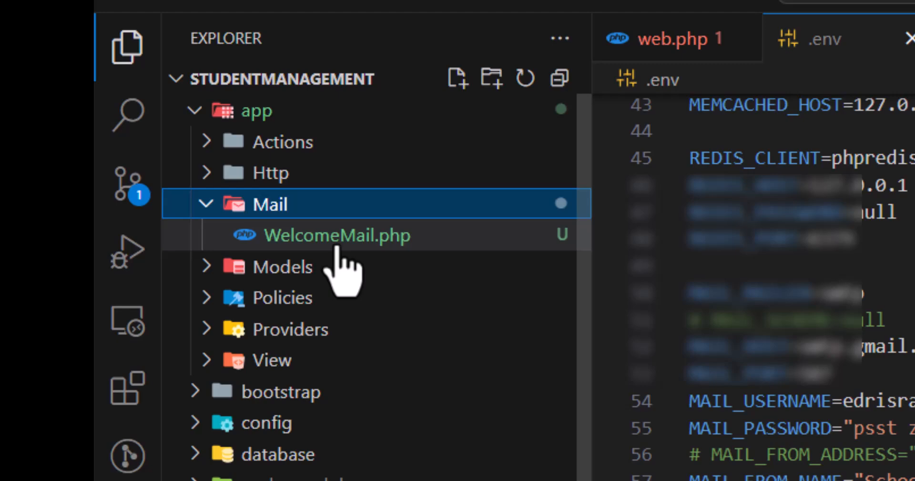
left_click(337, 235)
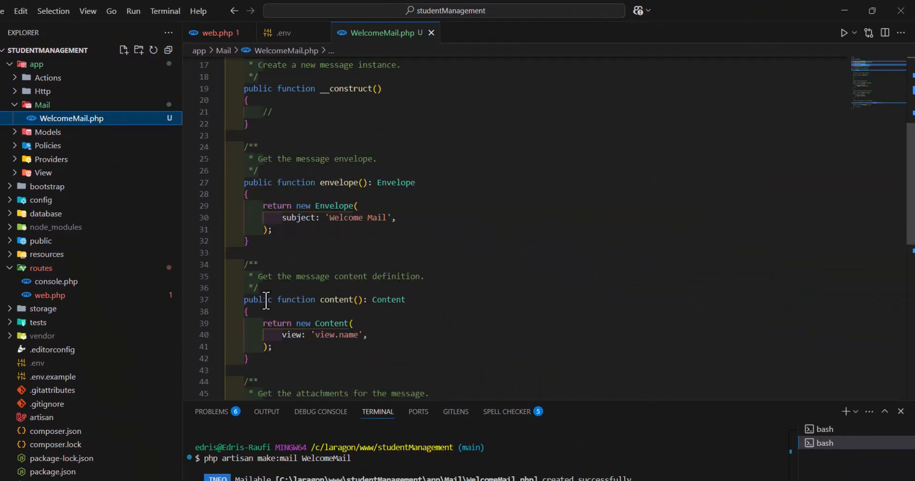
left_click_drag(244, 300, 352, 299)
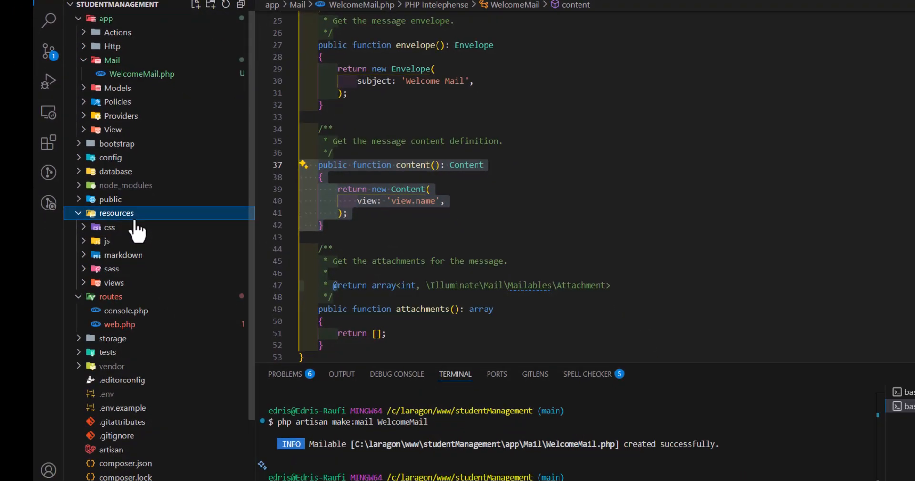
Create a new WelcomeMail.blade.php file under resources/views/emails
left_click(114, 282)
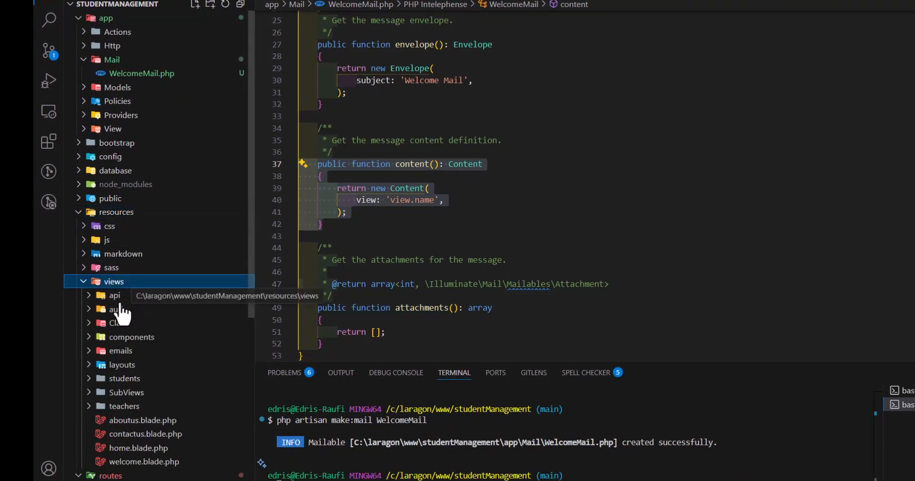
left_click(119, 351)
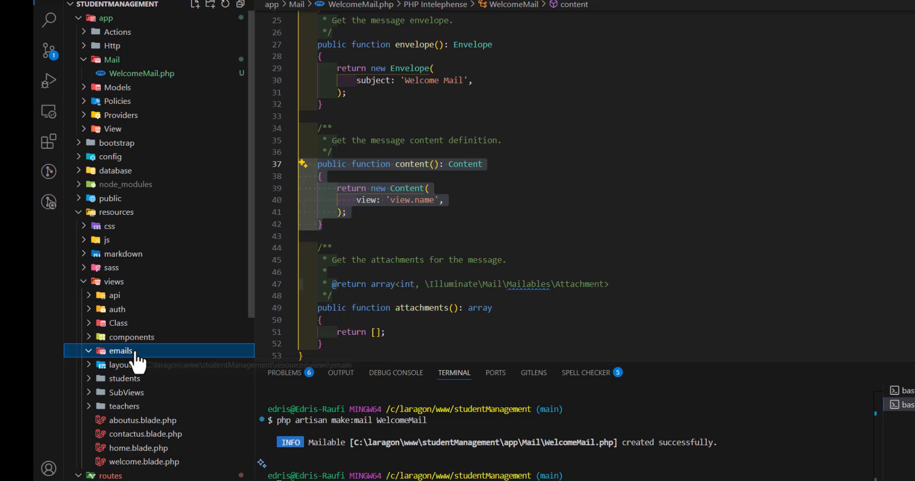
right_click(121, 351)
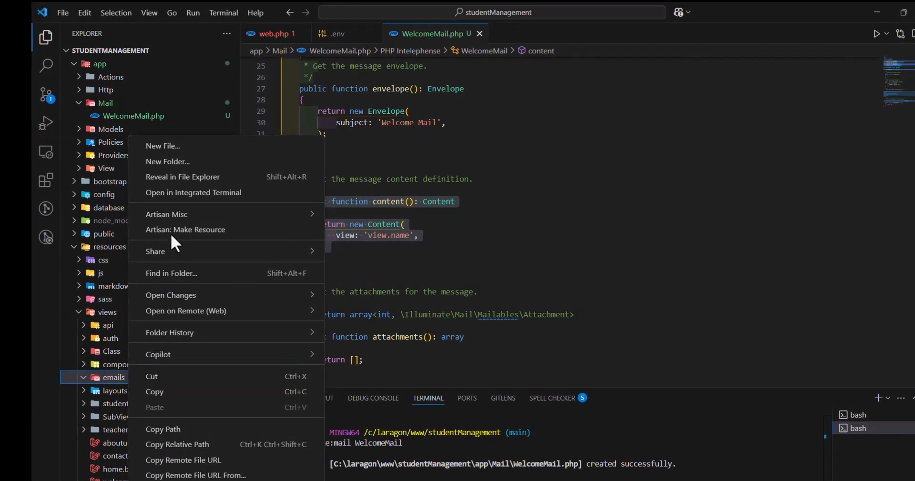
left_click(162, 145)
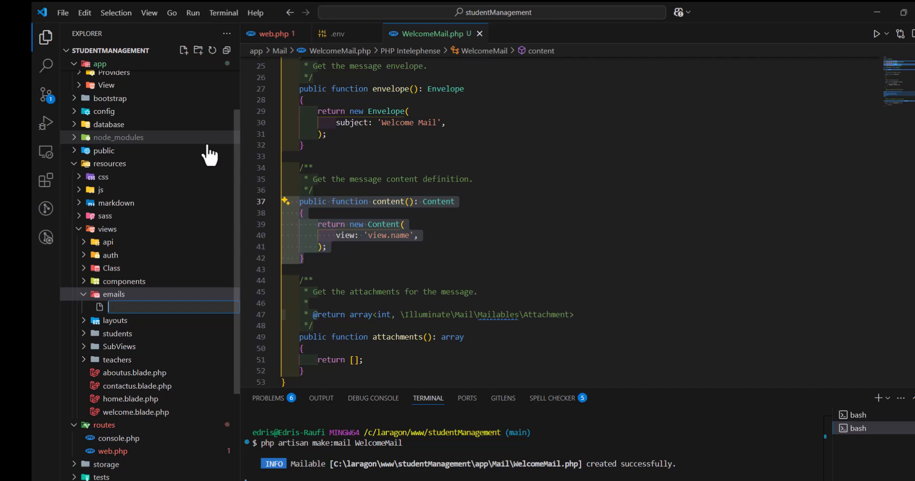
type("Welco")
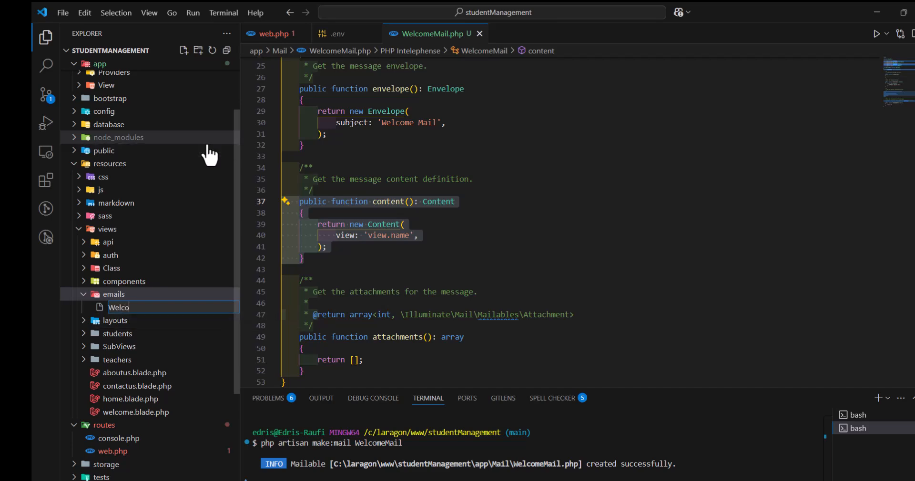
type("WelcomeMail.blade.php")
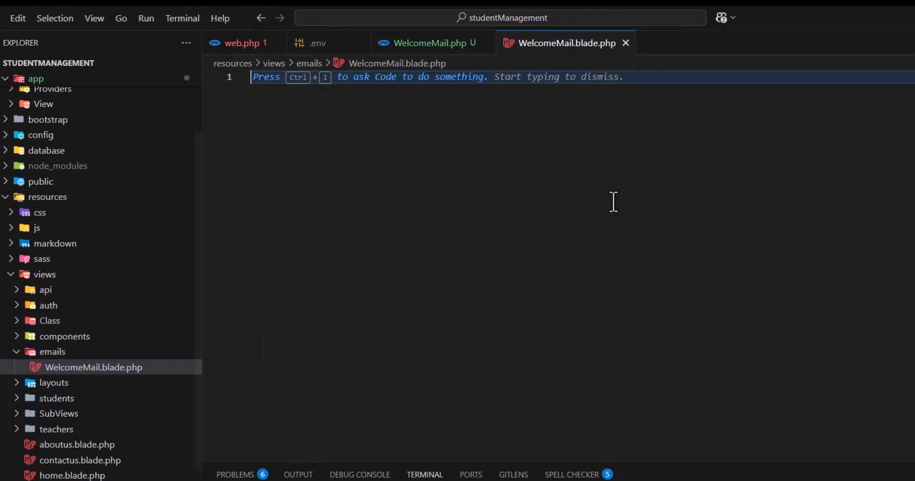
Write a <p> paragraph reading 'Welcome to School Management System' in the view
type("<p")
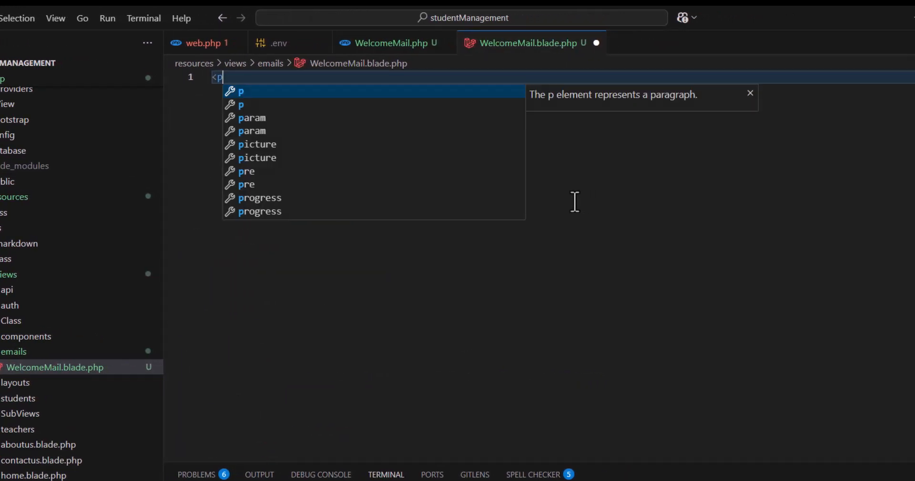
type("Wellc</p>")
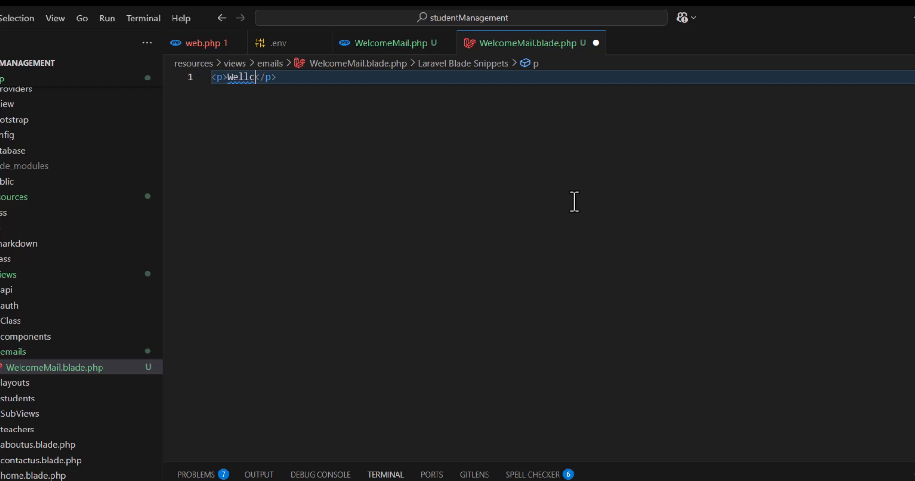
key("Backspace")
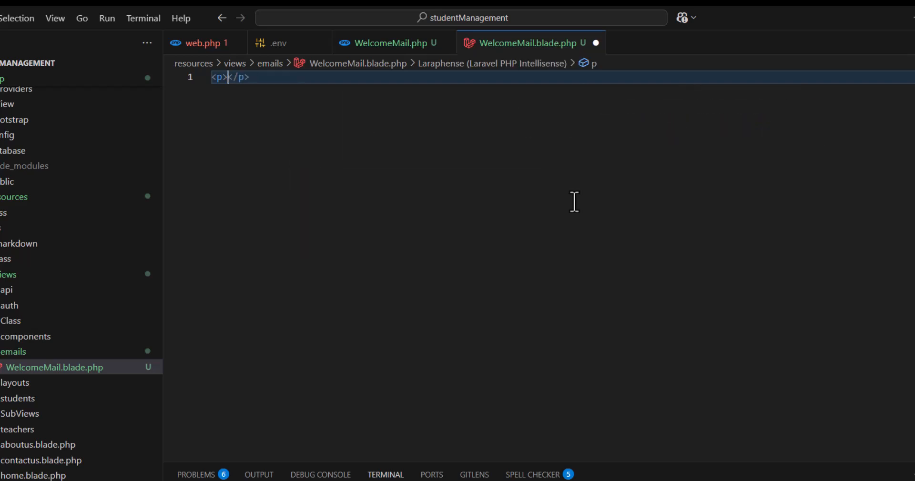
type("Welcome to")
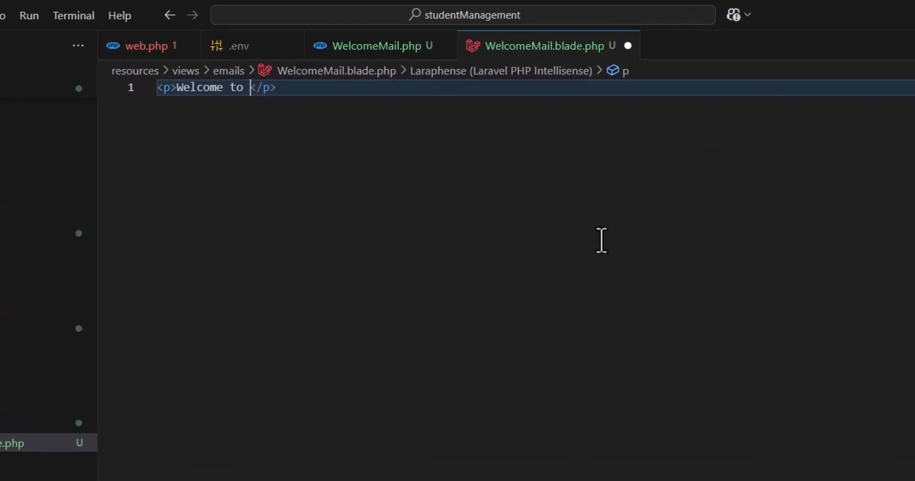
type("School M")
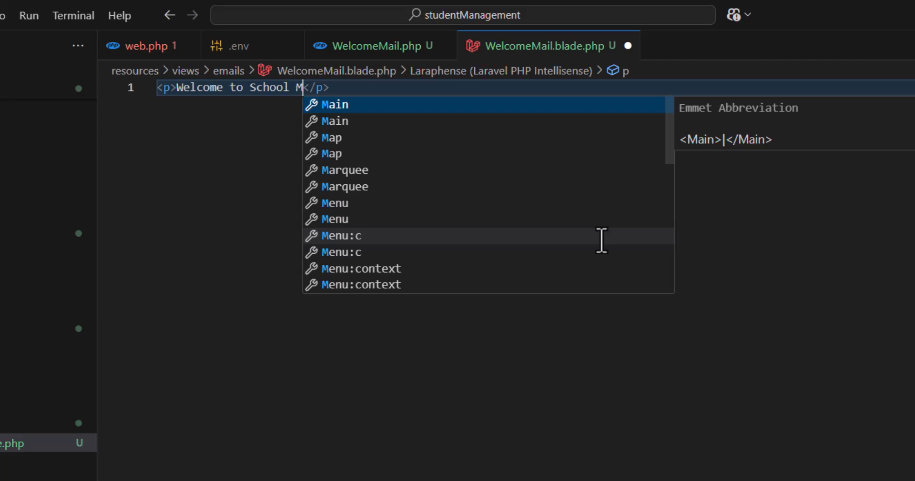
type("anagement S")
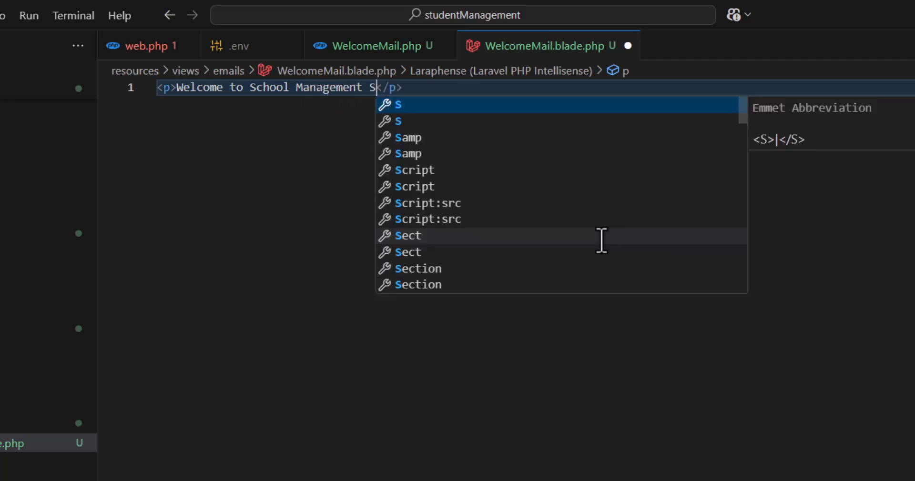
type("ystem")
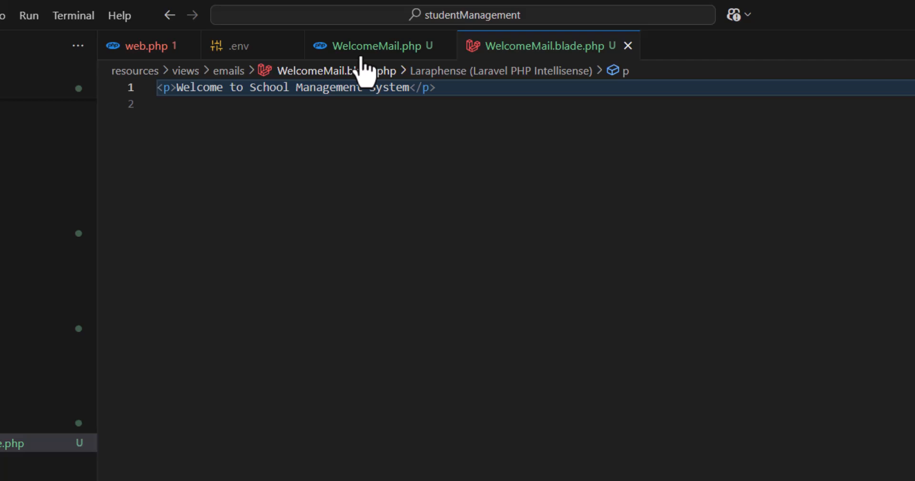
Change the content() view in WelcomeMail.php to 'emails.WelcomeMail', checking against the blade template
left_click(375, 46)
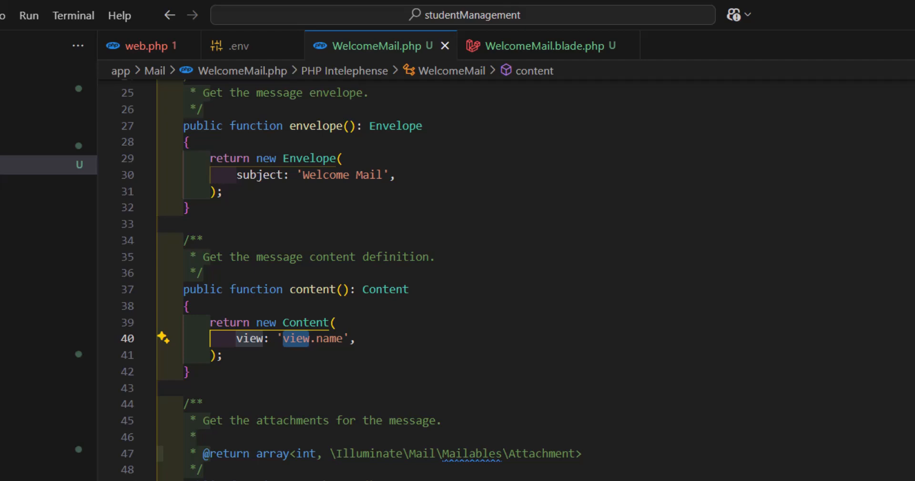
type("emails.Wel")
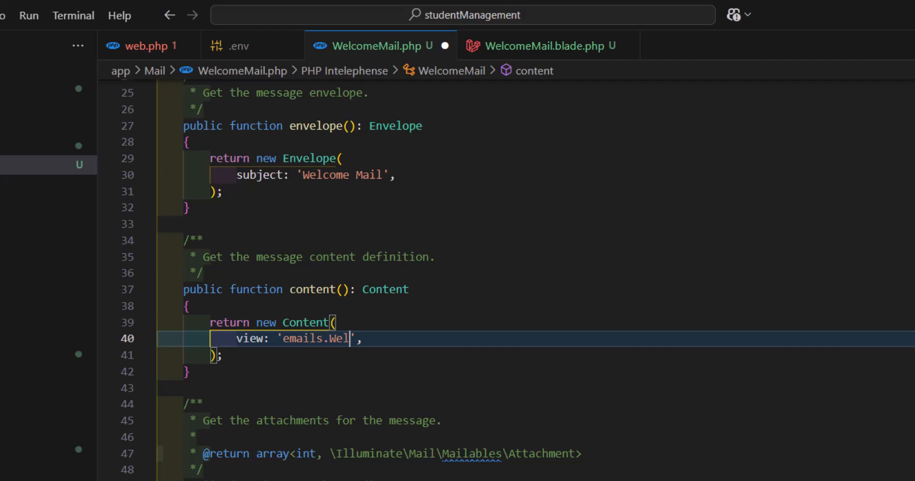
type("comeMail")
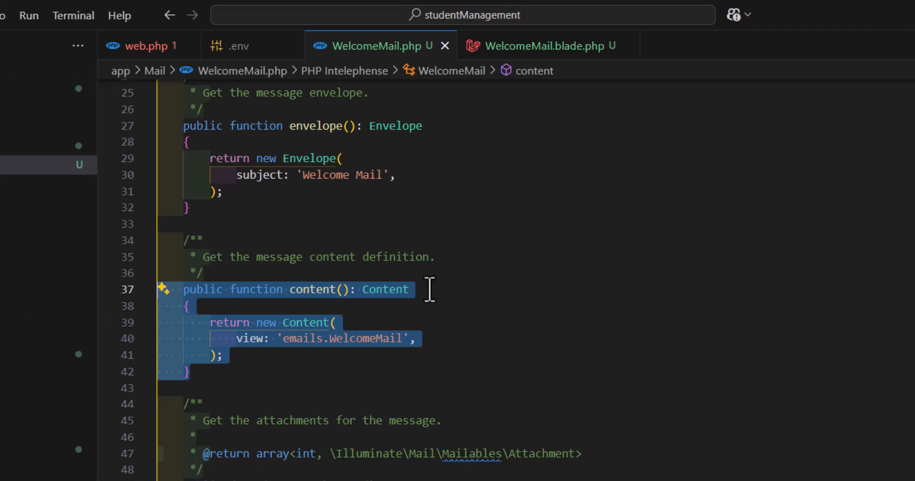
left_click(541, 44)
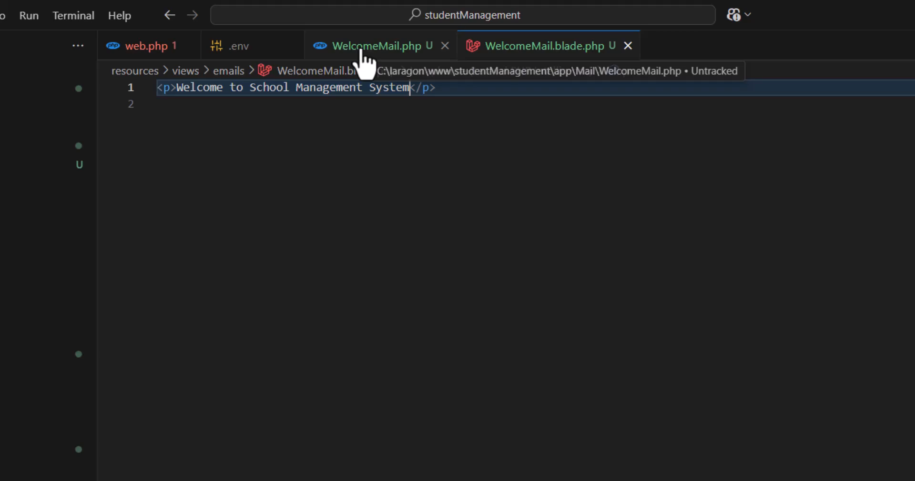
left_click(148, 46)
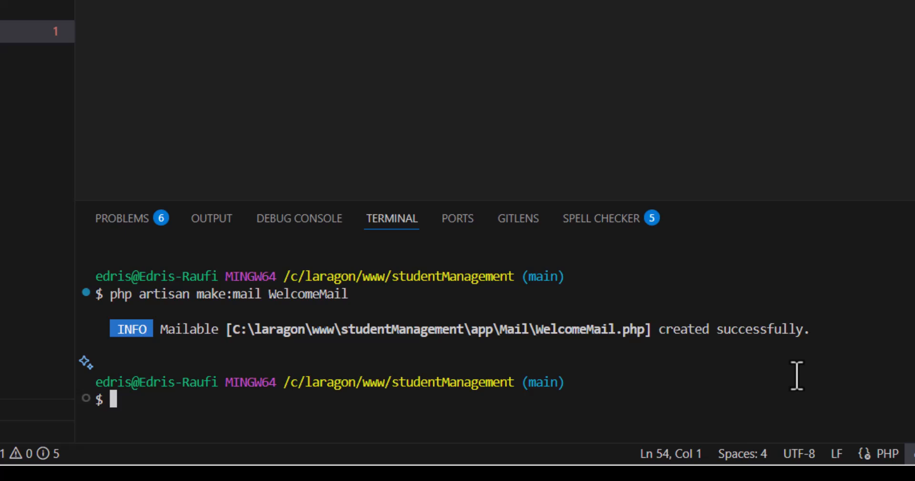
Run php artisan make:controller EmailsController in the terminal
type("php artisan make:contro")
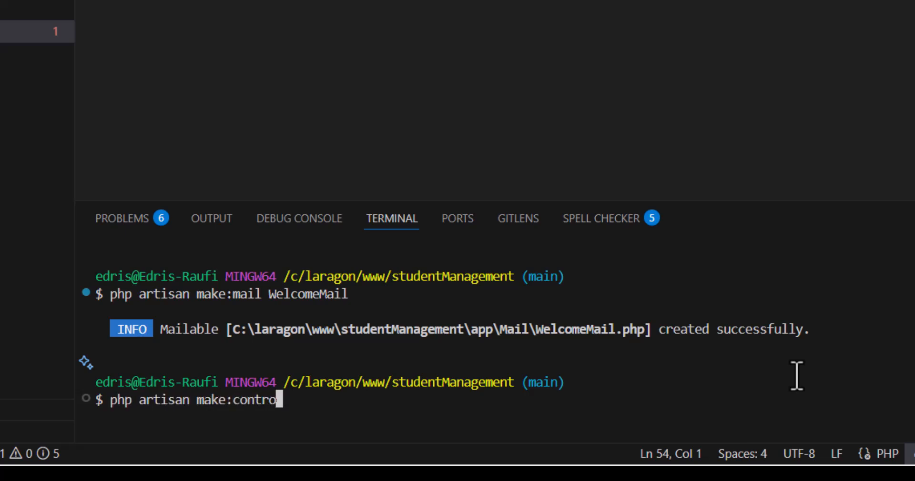
type("ller")
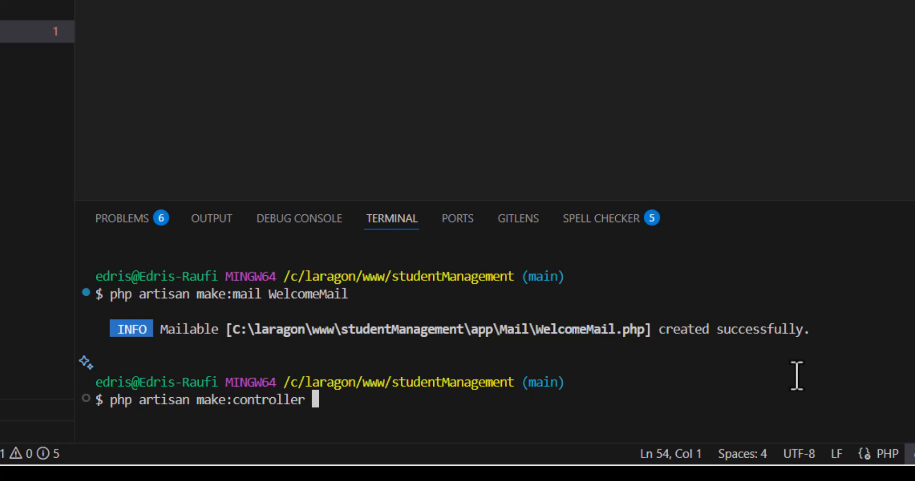
type("EmailsCon")
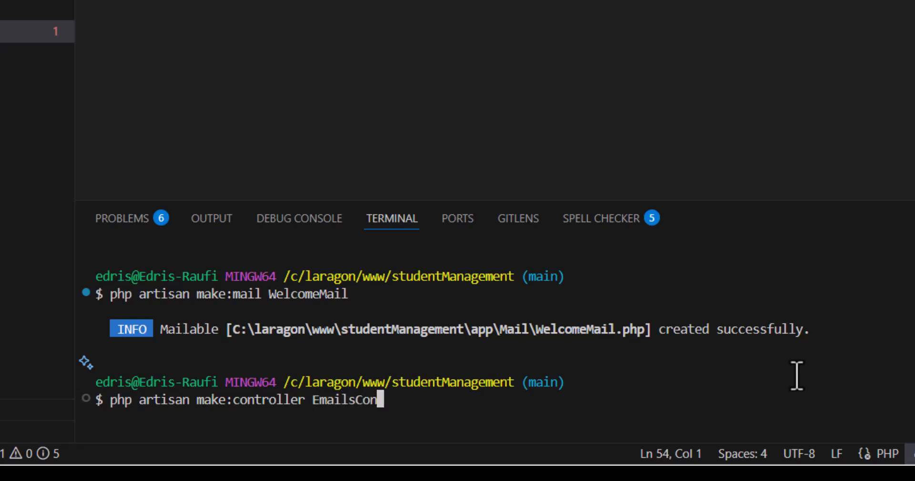
type("troller")
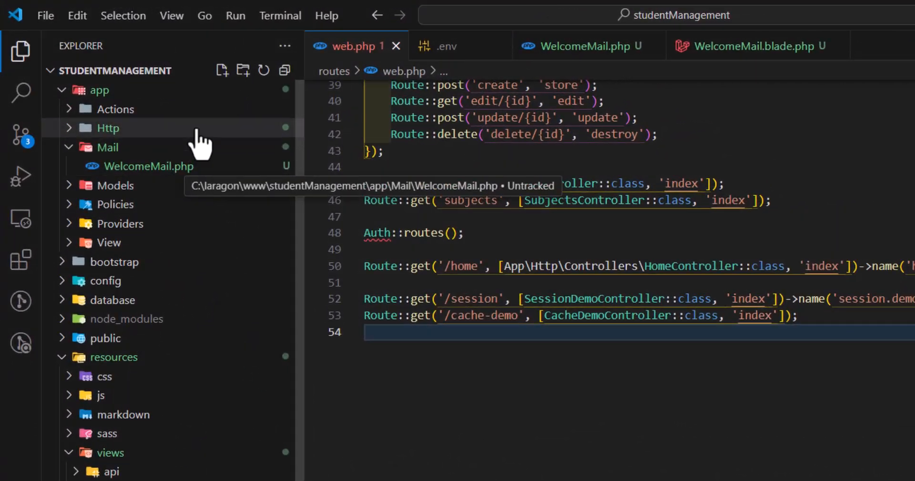
Add a public function welcomeEmail() method in EmailsController.php
left_click(107, 128)
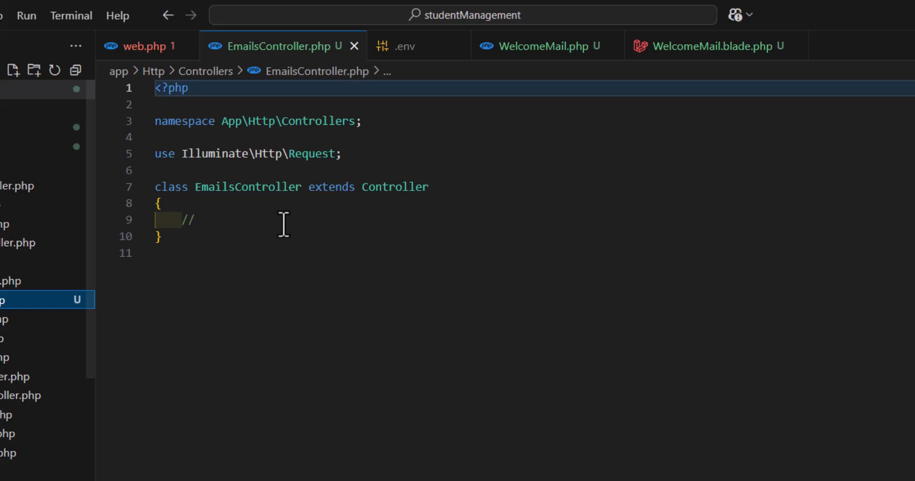
key("Enter")
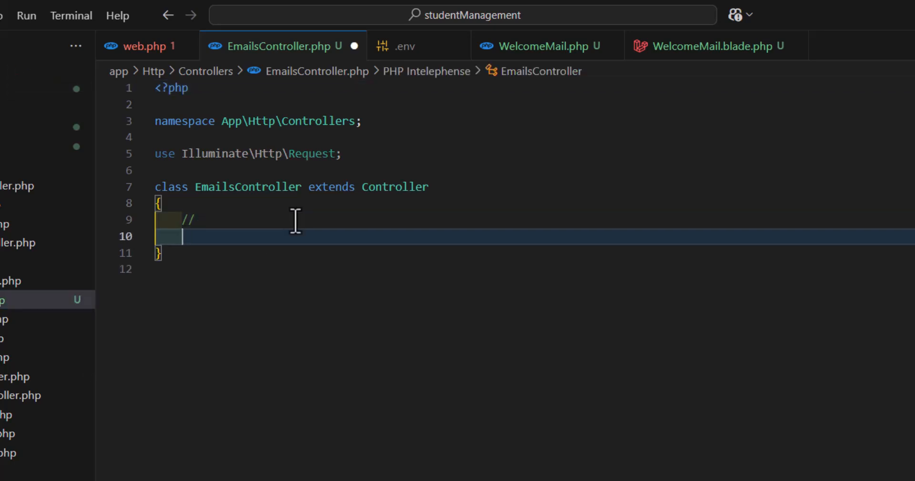
type("public fu")
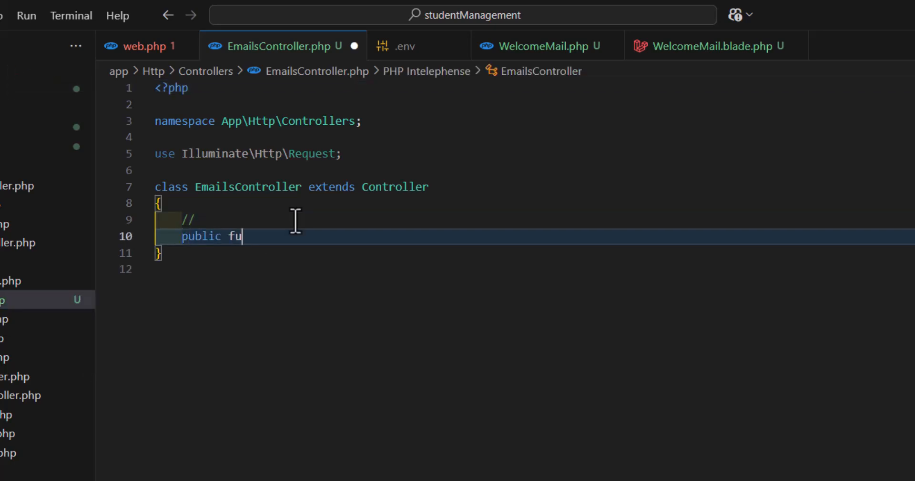
type("nction w")
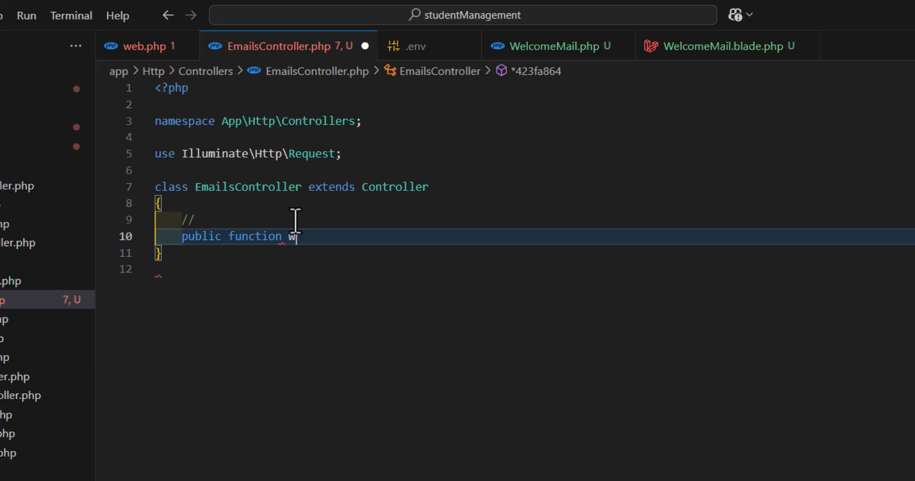
type("elcomeEmail")
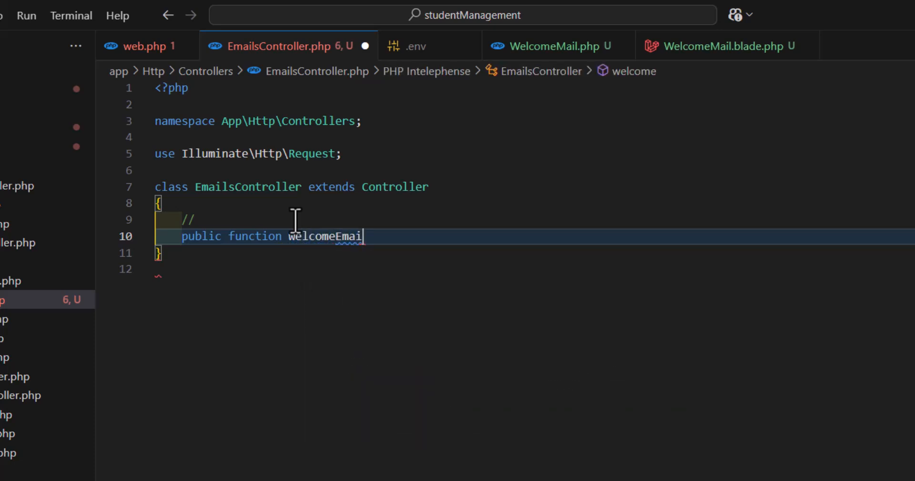
type("()")
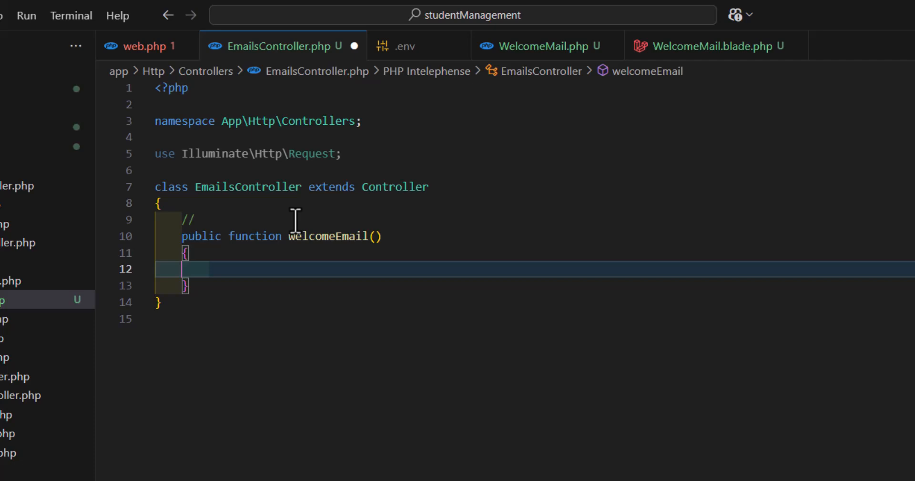
type("M")
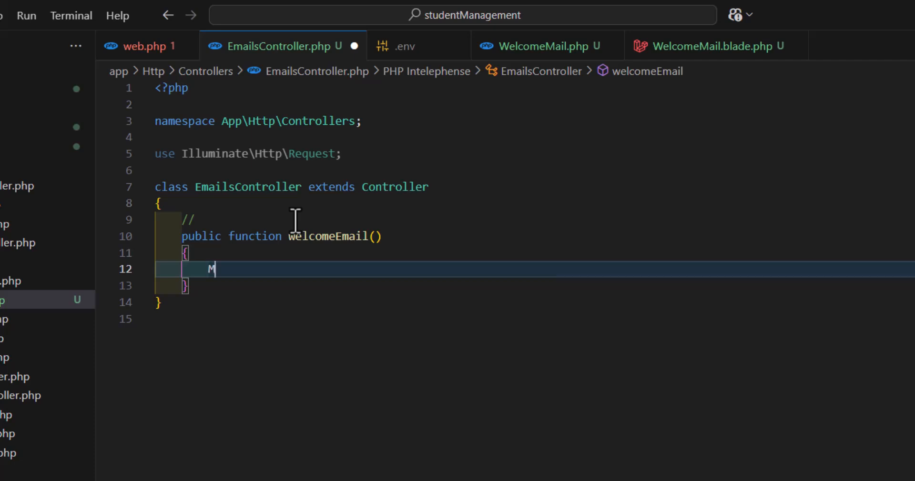
type("ail")
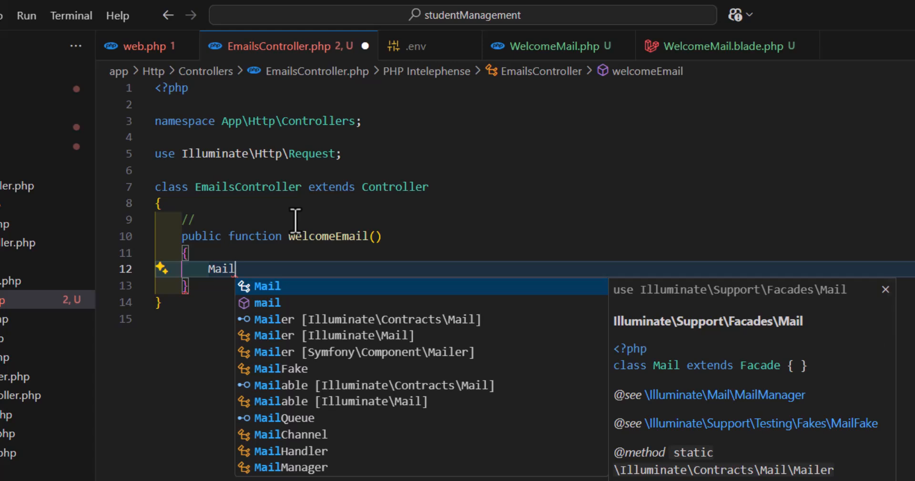
left_click(267, 285)
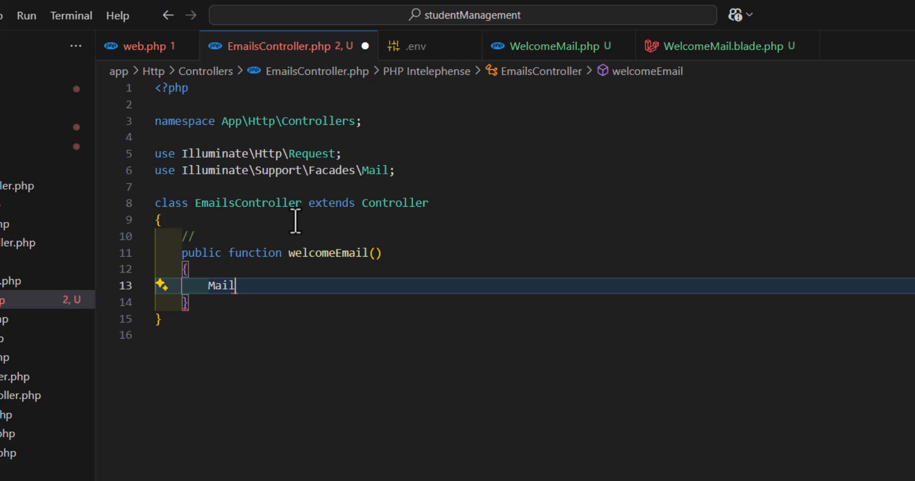
type("::to")
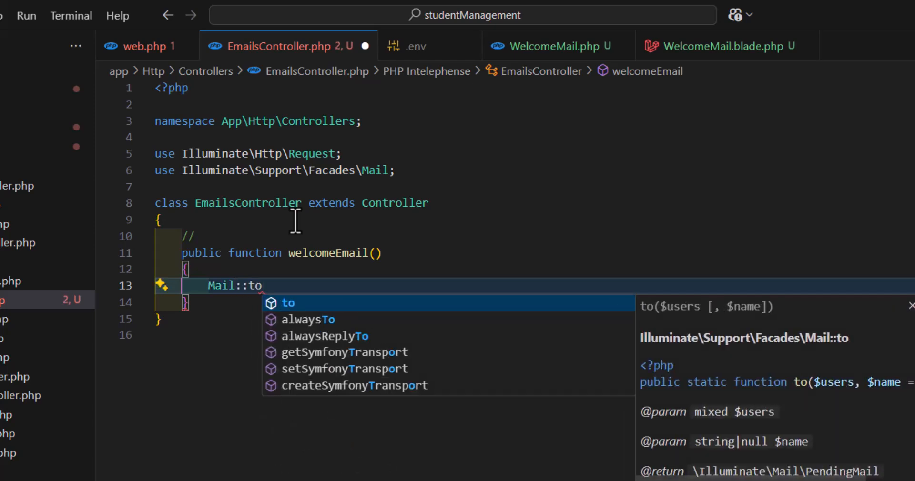
left_click(288, 303)
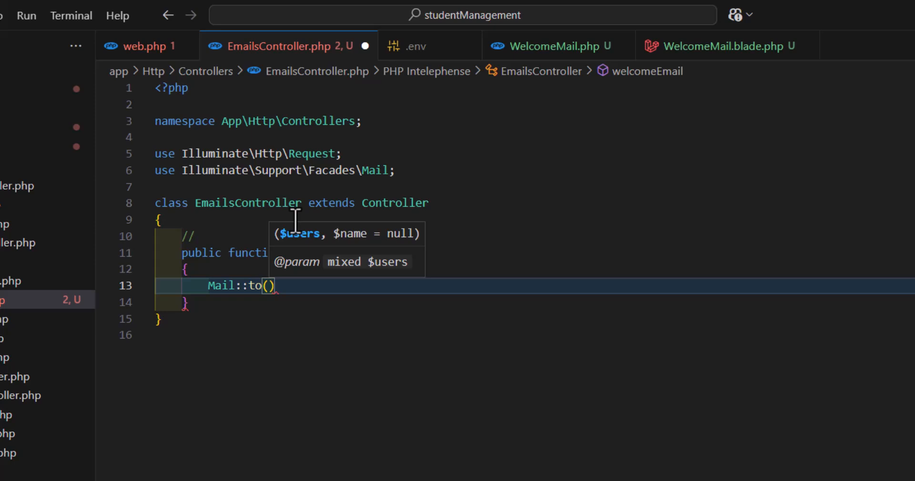
type("''")
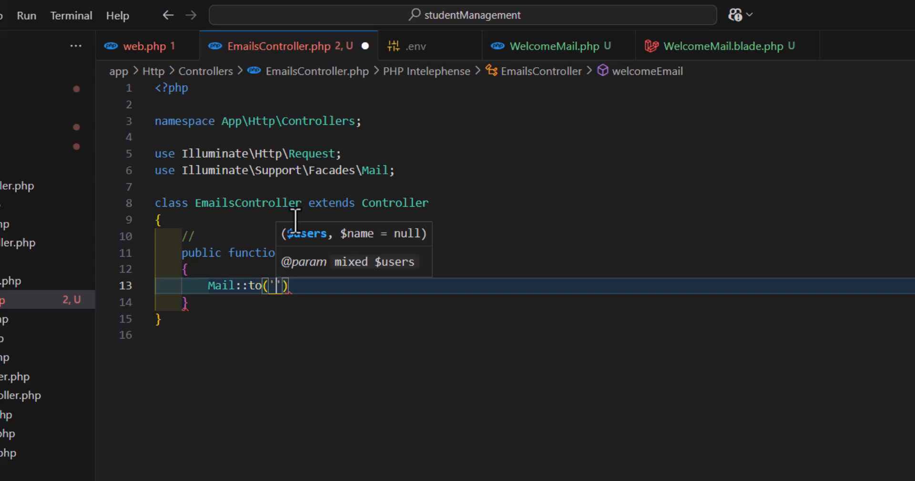
type("recip")
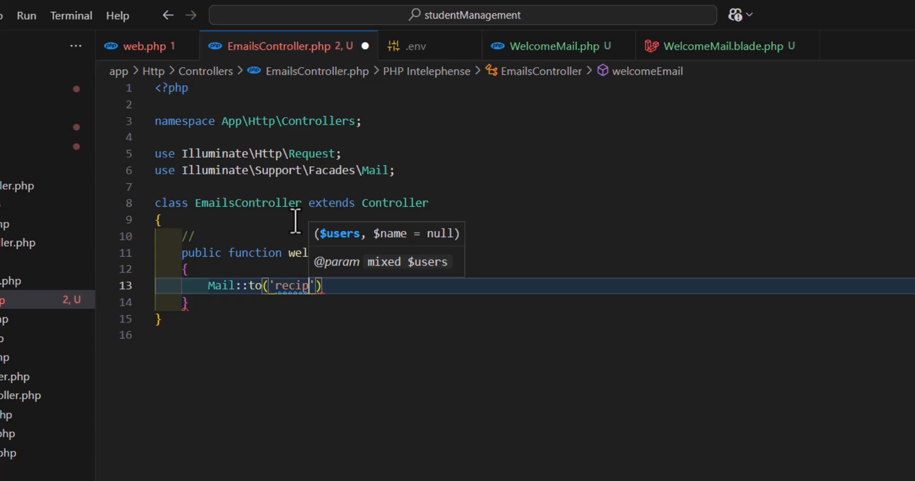
type("ent")
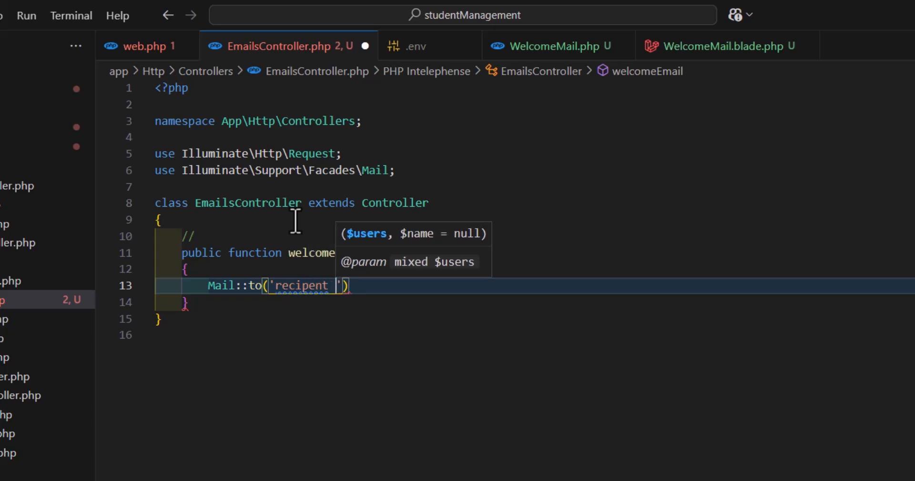
type("@examp")
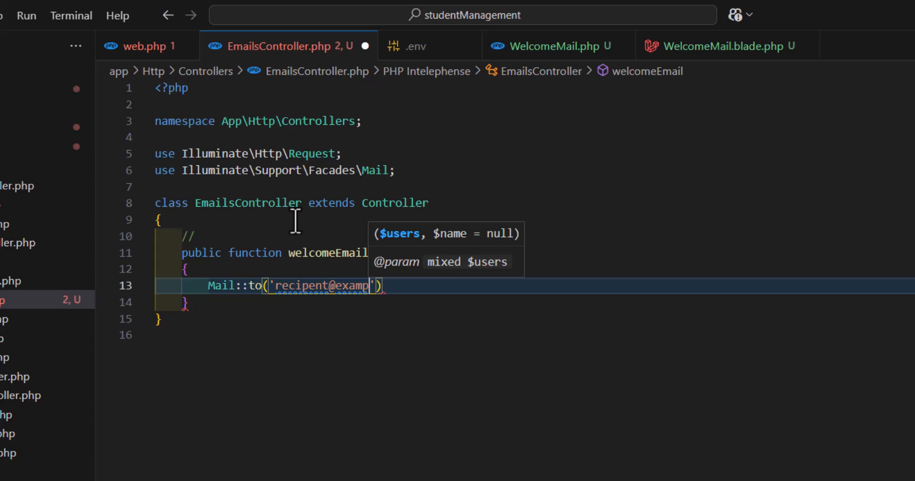
type("le.com")
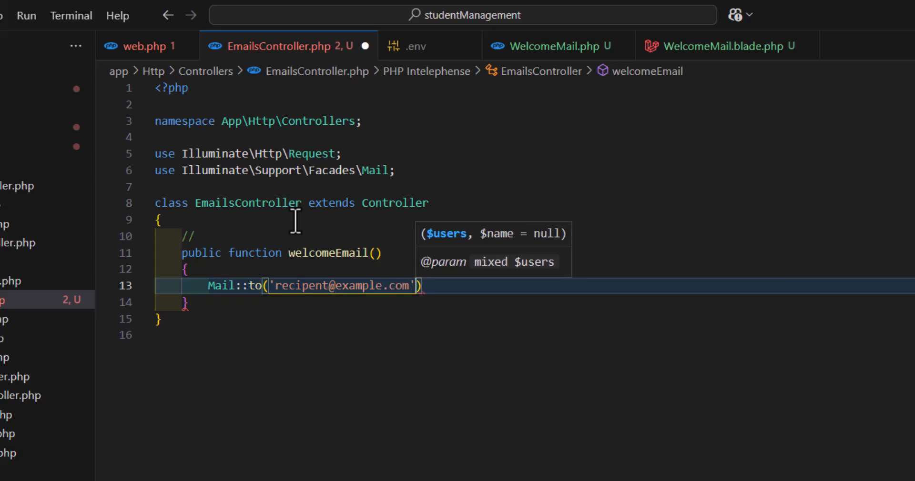
Chain ->send(new WelcomeMail()) and return 'email sent succesfully'
type("->")
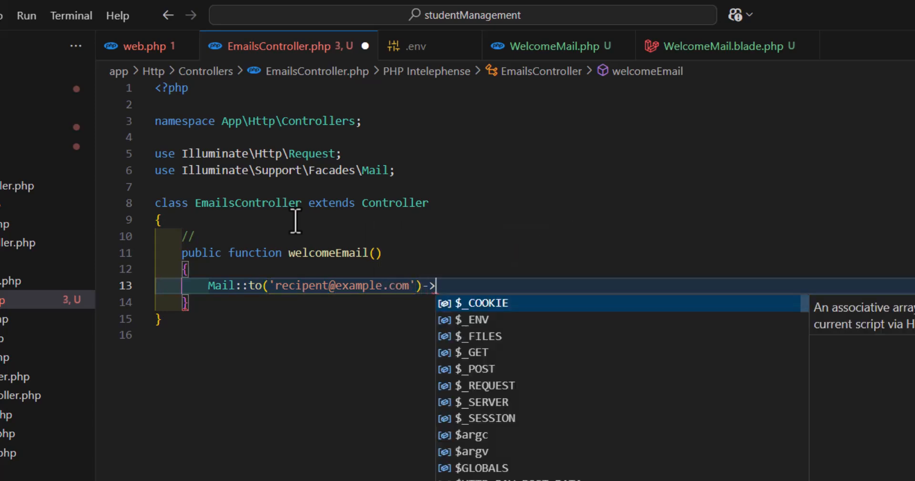
type("send()")
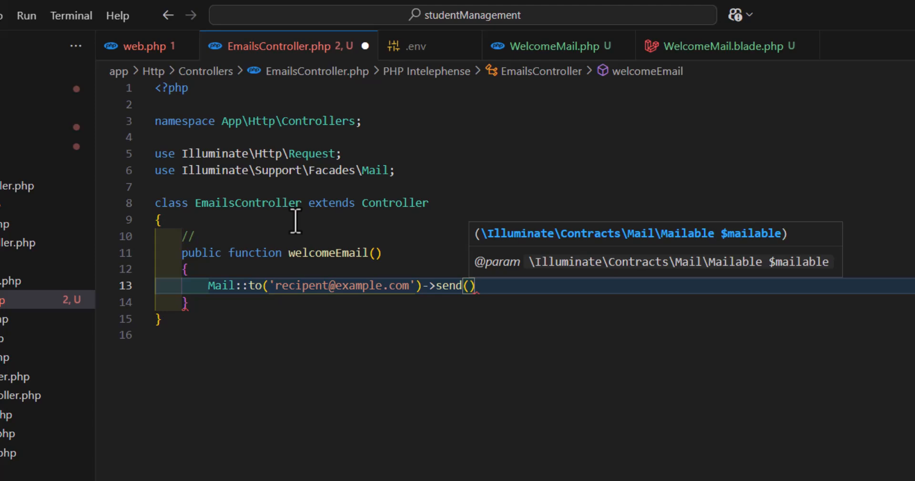
type("new")
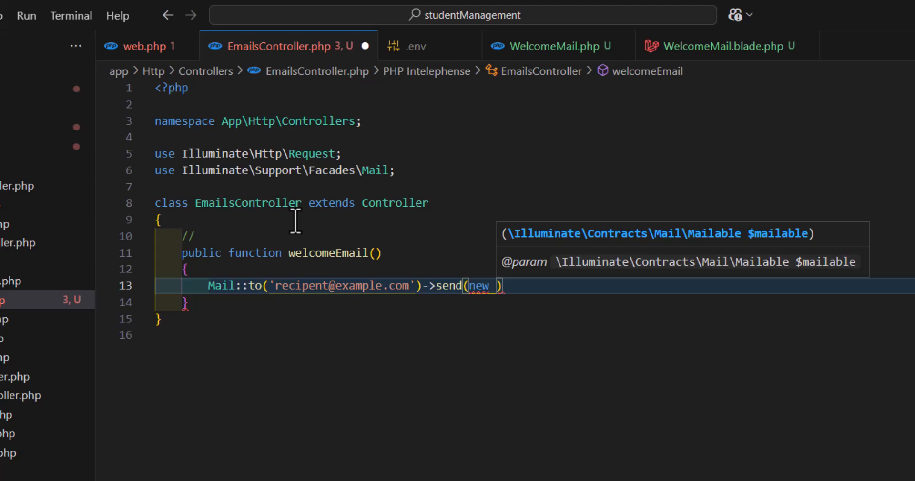
type("Welcom")
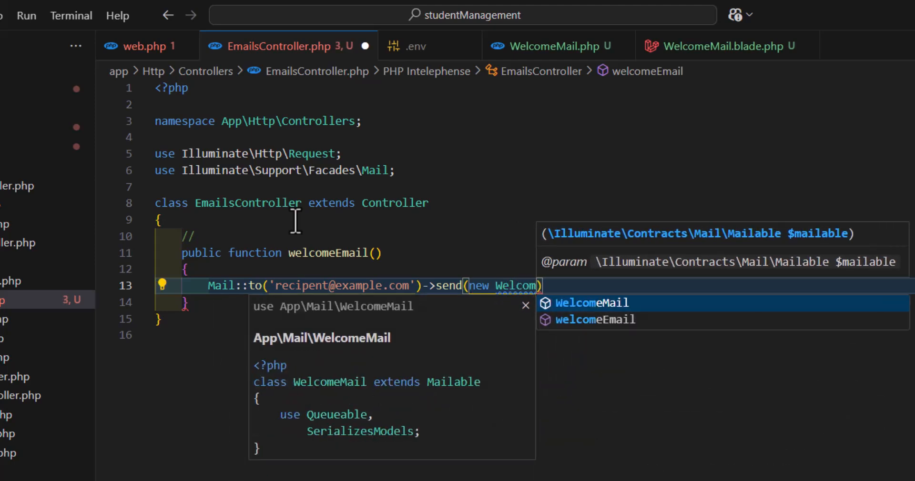
left_click(587, 303)
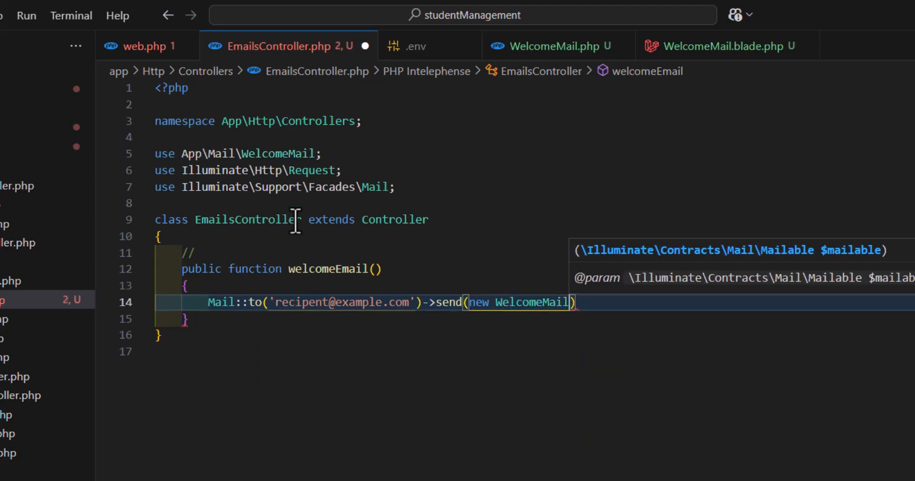
type("();")
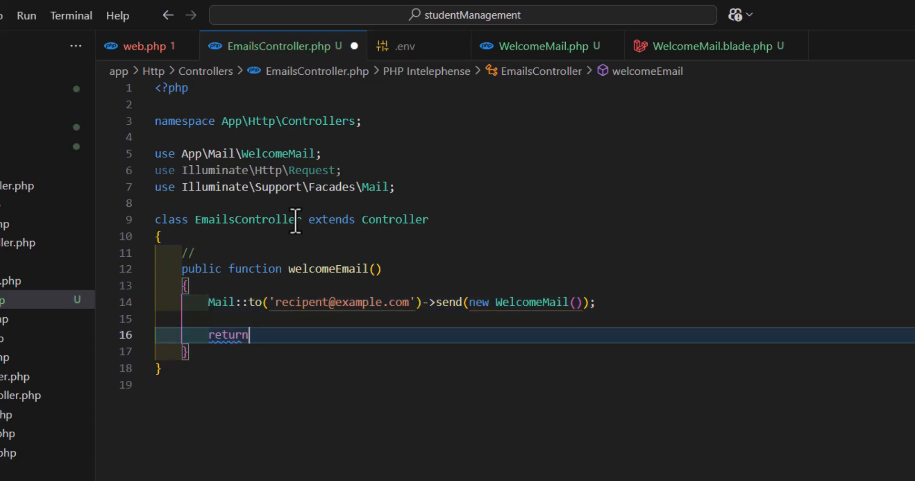
type("'")
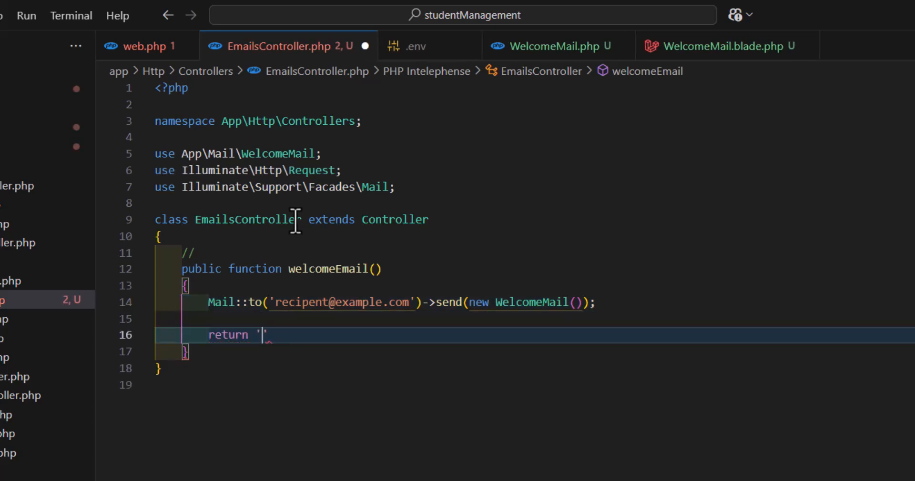
type("email sent succe")
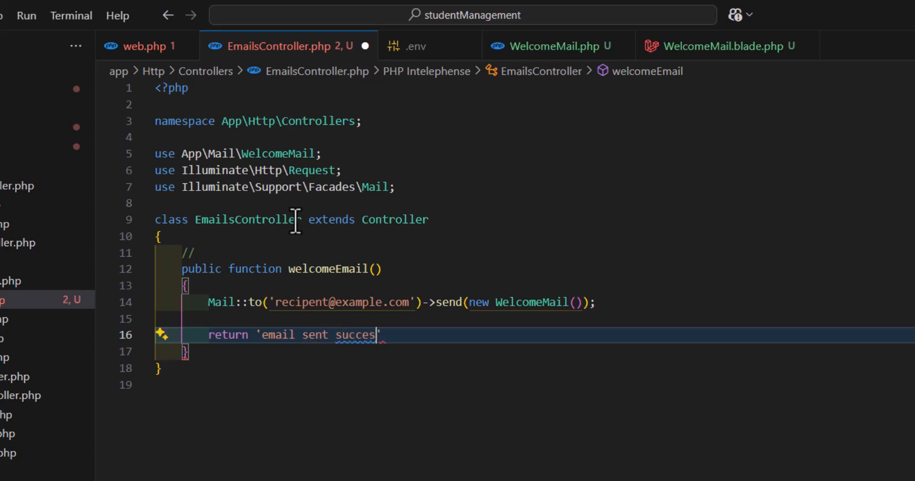
type("sfully")
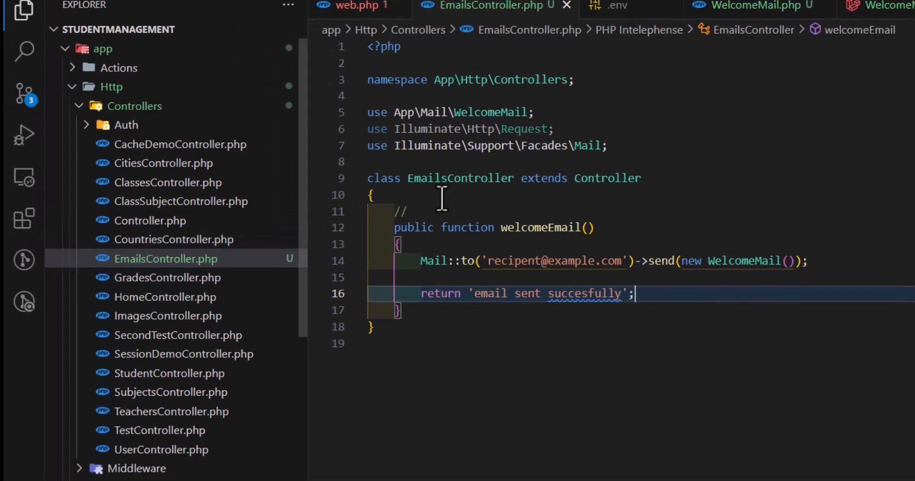
In web.php, start Route::get('send-mail', ...) with the EmailsController class reference autocompleted
left_click(352, 6)
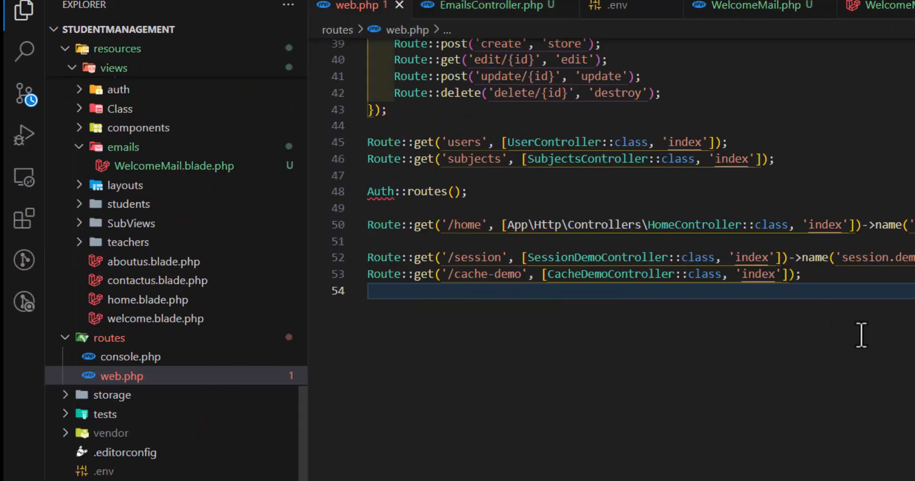
type("Route::get('send-mail',[")
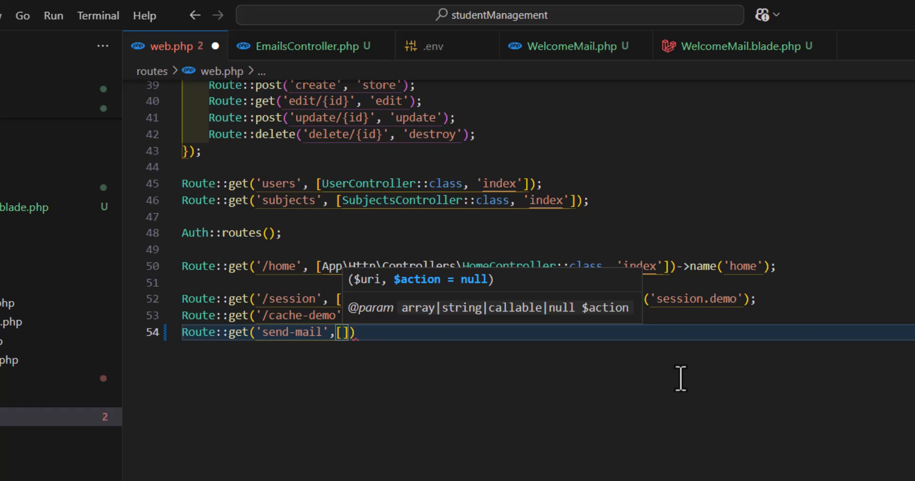
type("Em")
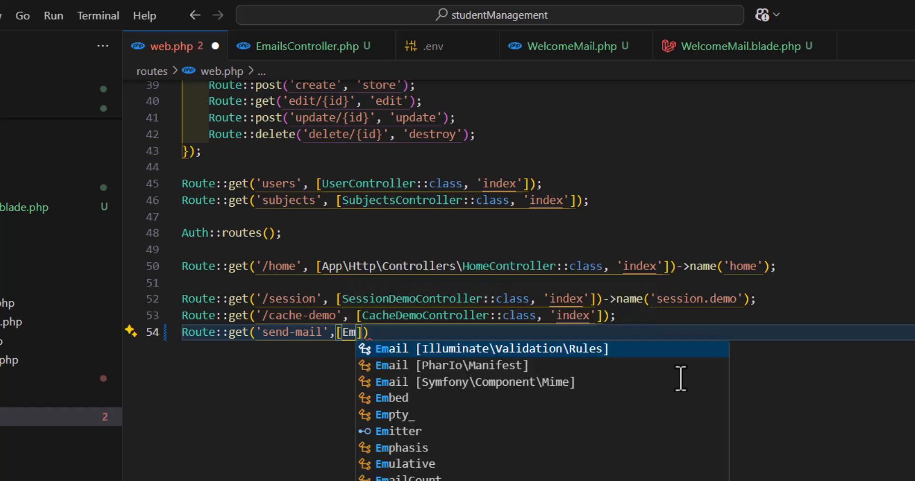
type("ails")
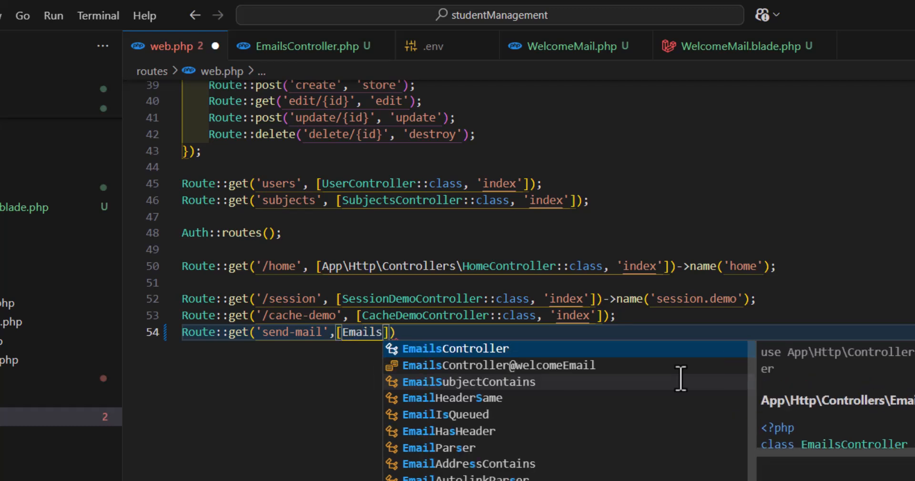
left_click(455, 348)
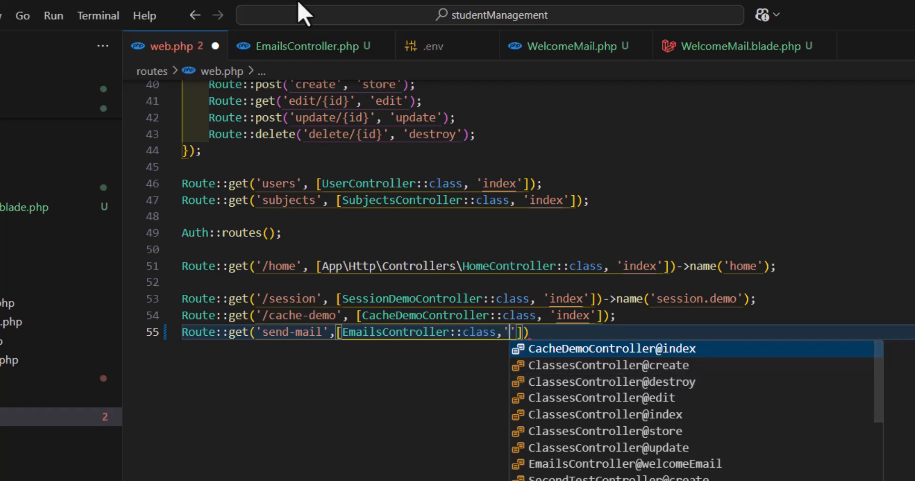
Confirm the welcomeEmail method name from the controller, finish the route and save web.php
left_click(307, 46)
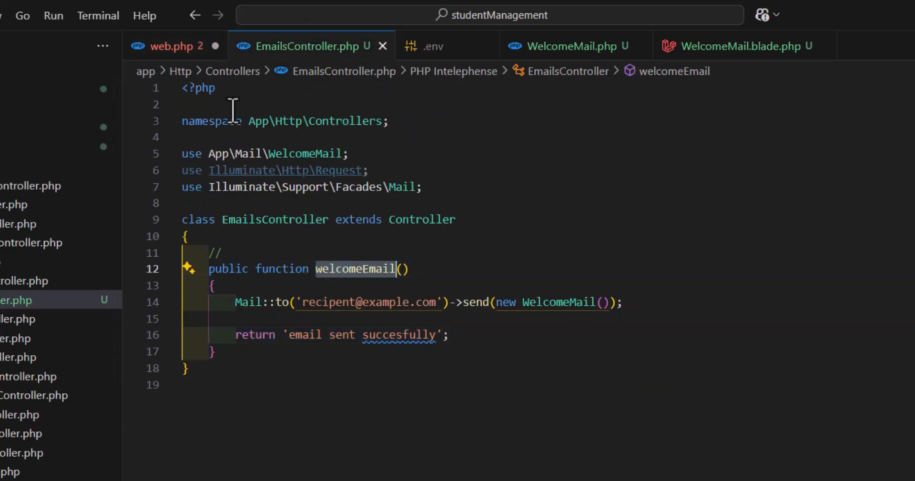
left_click(174, 46)
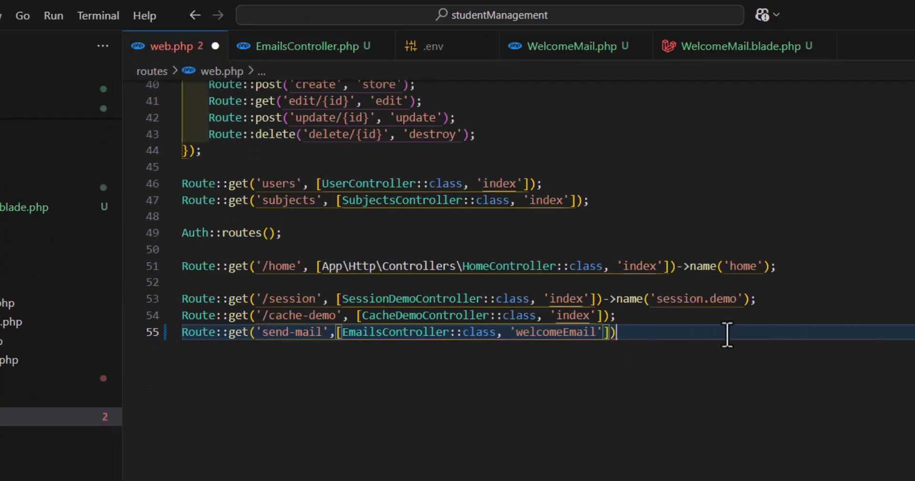
key("Ctrl+s")
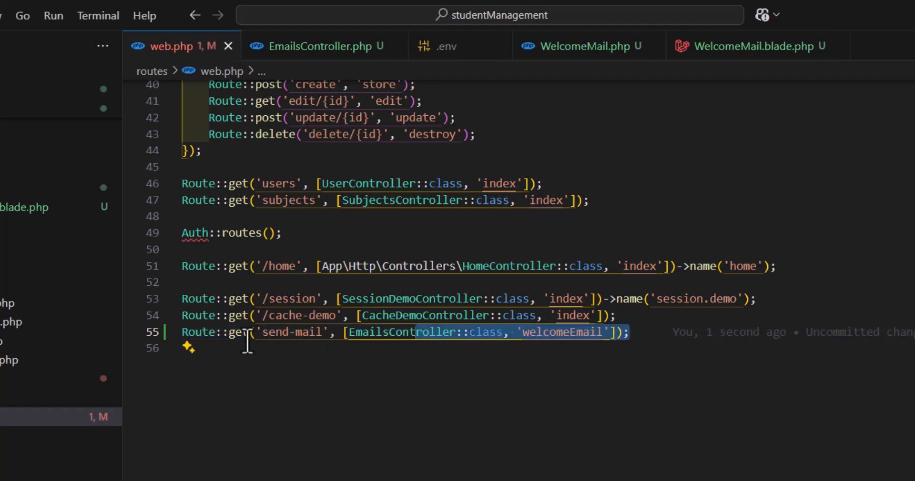
double_click(292, 332)
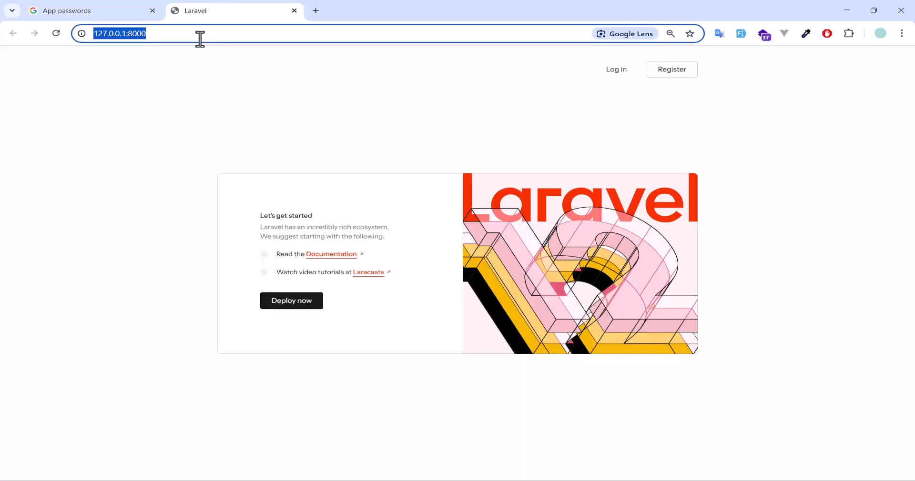
Visit 127.0.0.1:8000/send-mail in Chrome to trigger the welcome email
type("127.0.0.1:8000/send-mail")
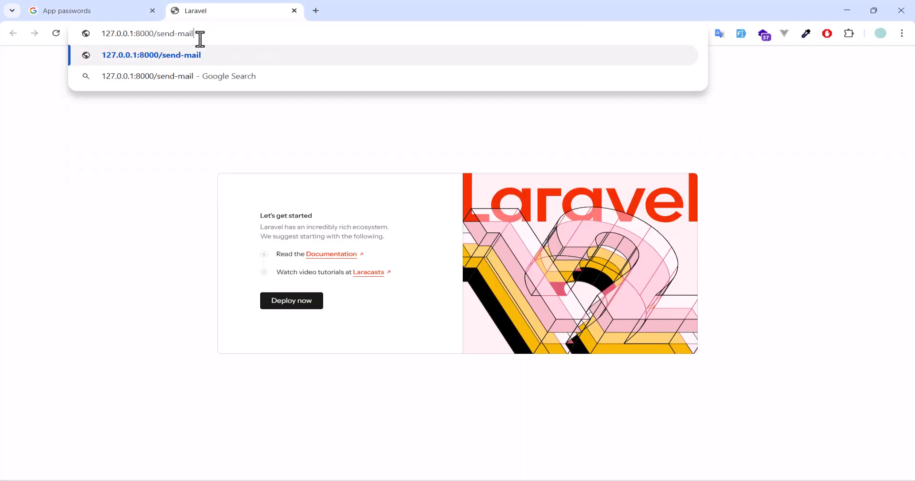
key("Enter")
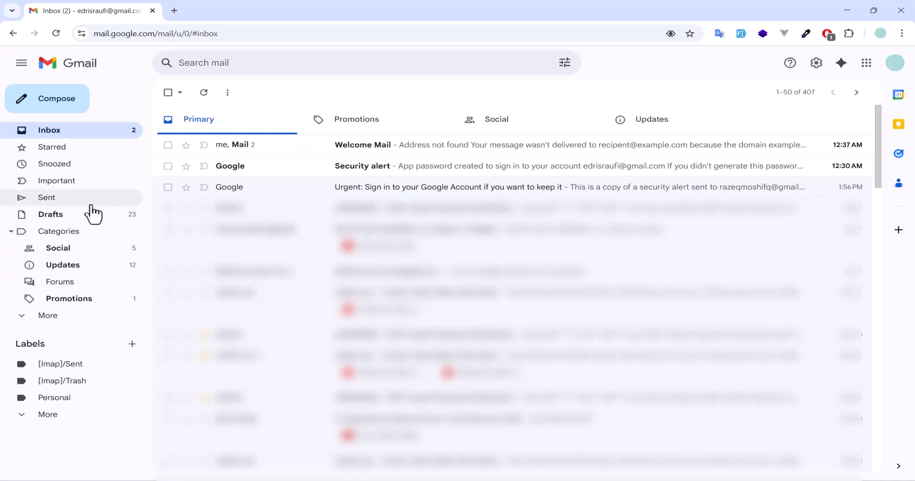
View Gmail's Sent folder and read the Welcome Mail message from School Mangement
left_click(46, 197)
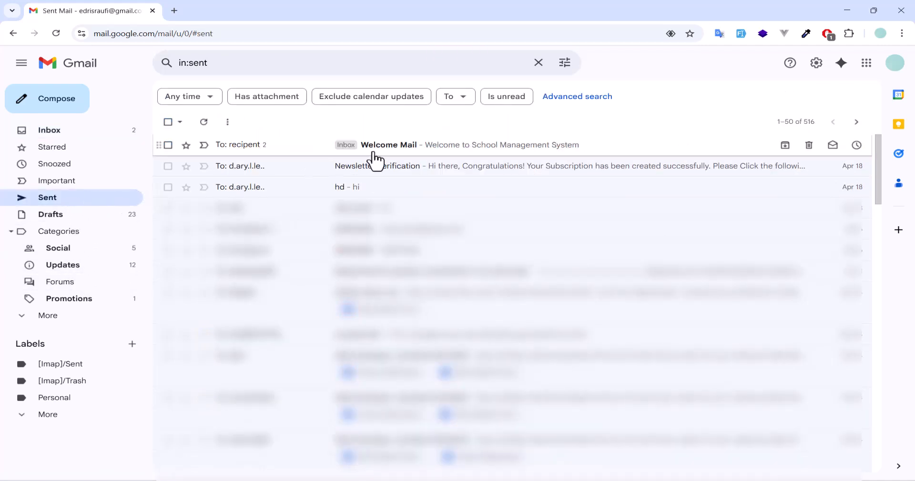
mouse_move(405, 158)
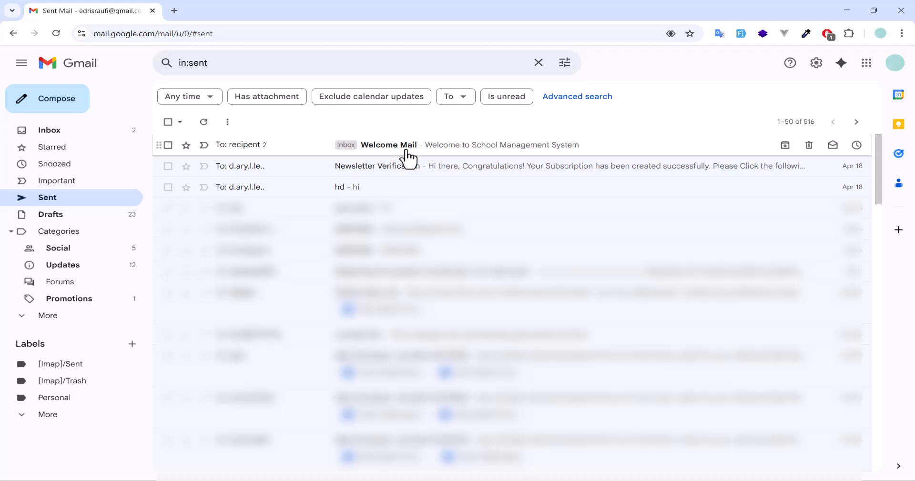
left_click(389, 145)
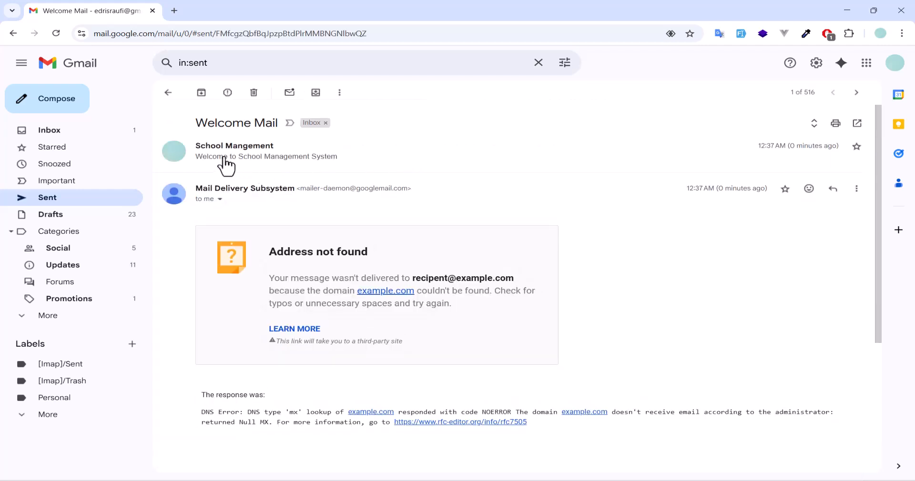
mouse_move(314, 168)
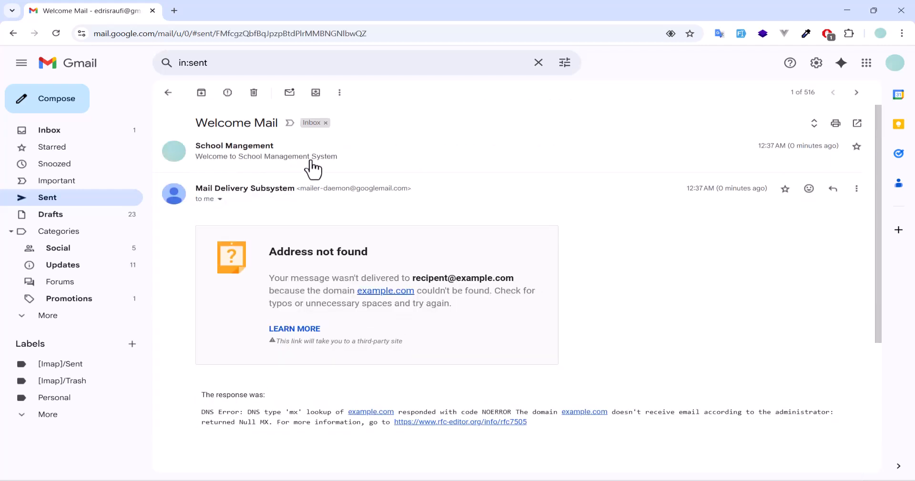